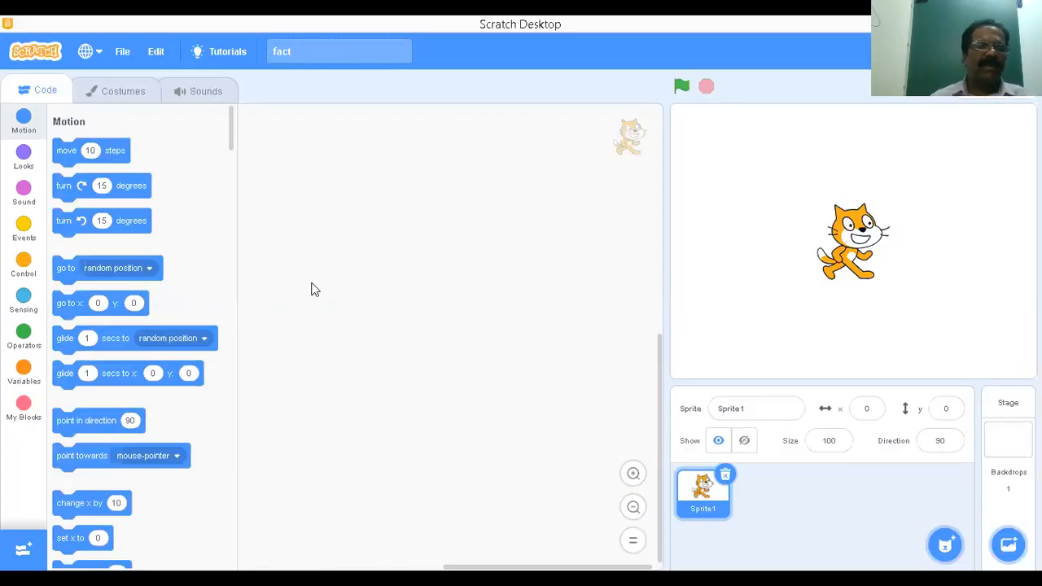
Place the Events 'when green flag clicked' hat block in the code area
left_click(24, 232)
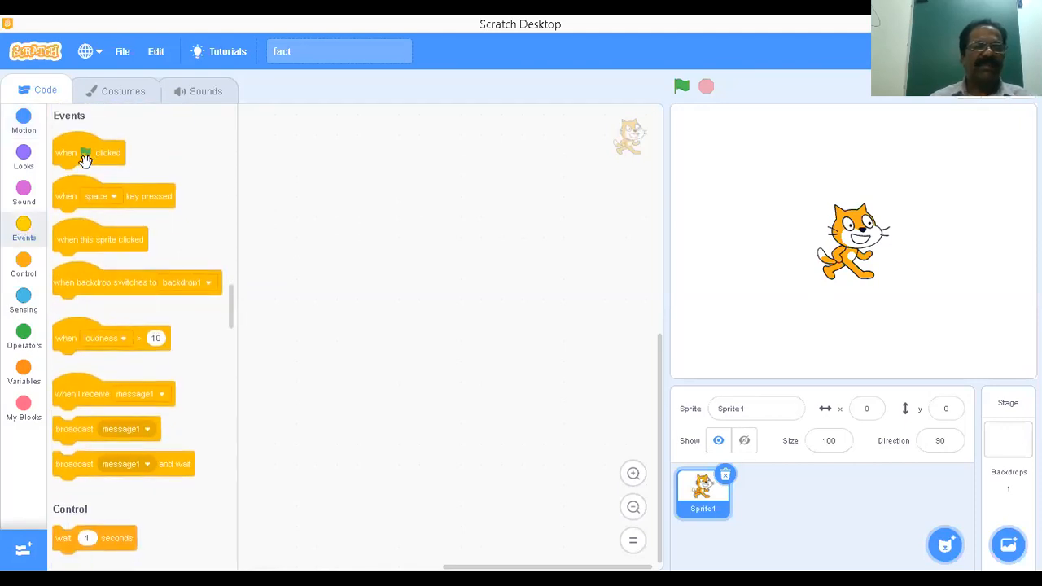
left_click_drag(85, 152, 407, 168)
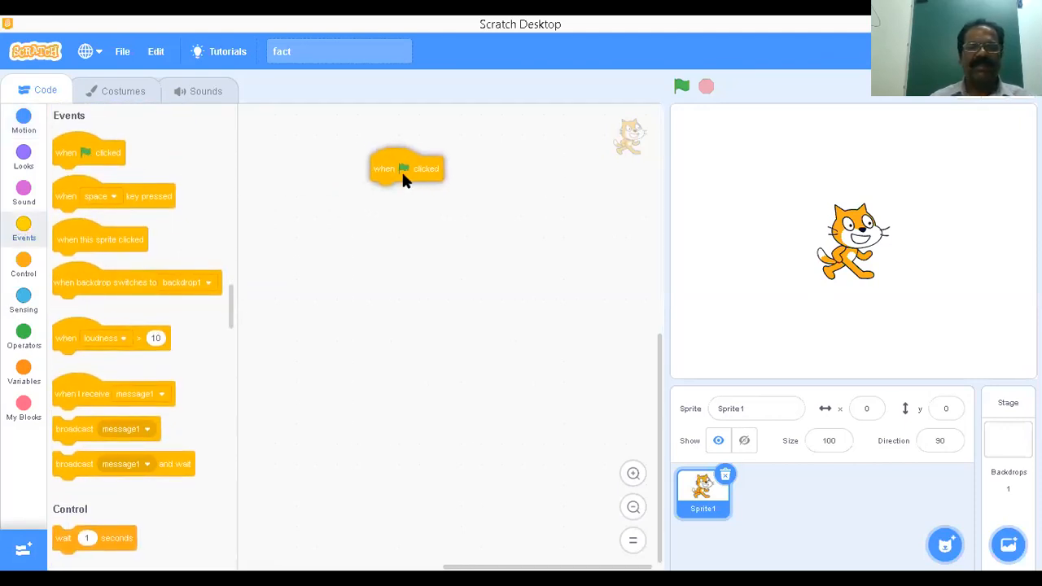
left_click_drag(407, 169, 395, 165)
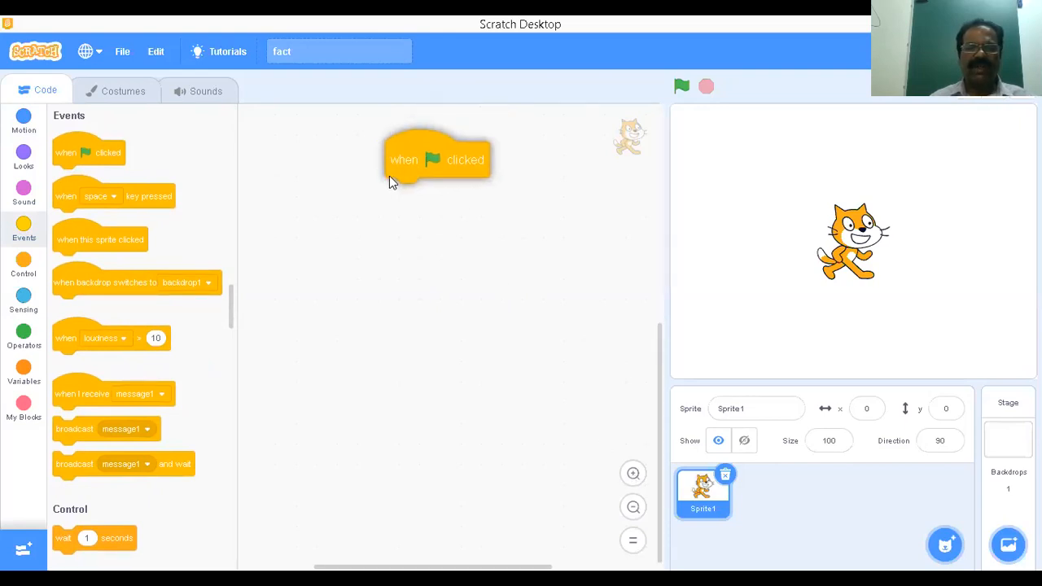
left_click_drag(437, 158, 393, 169)
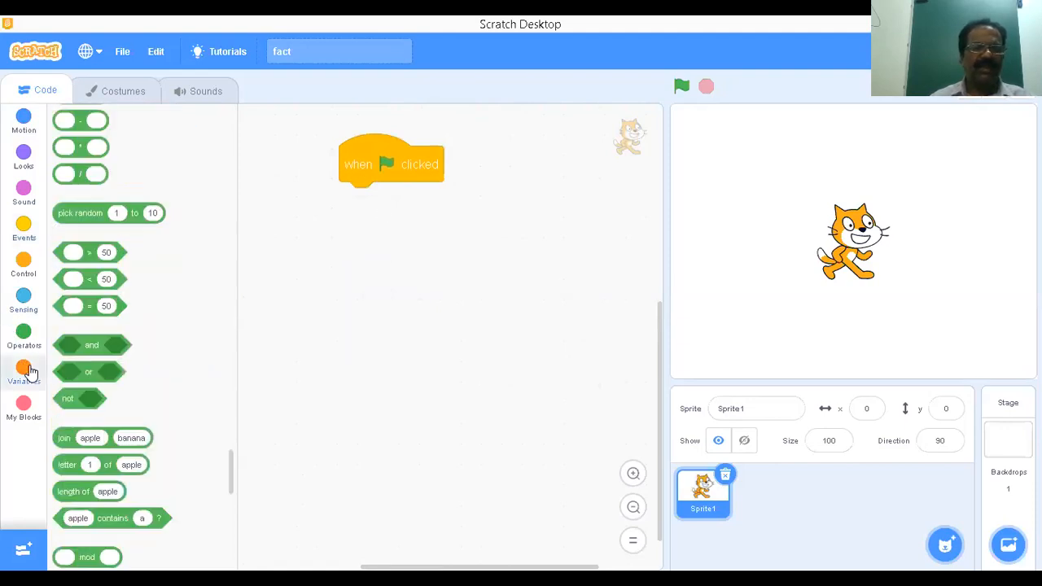
Make two new variables named 'fact' and 'N' from the Variables category
left_click(23, 368)
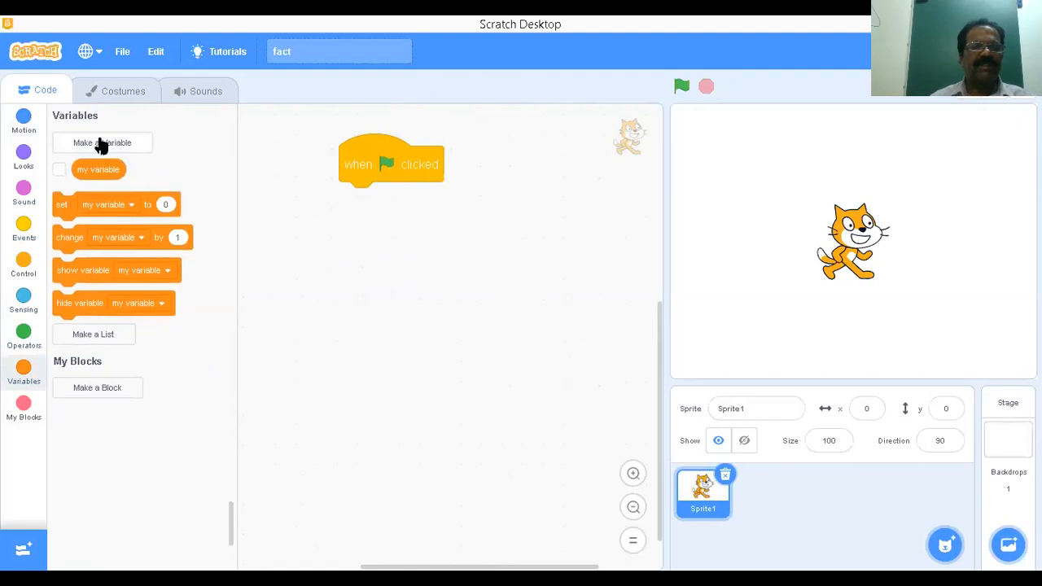
left_click(102, 142)
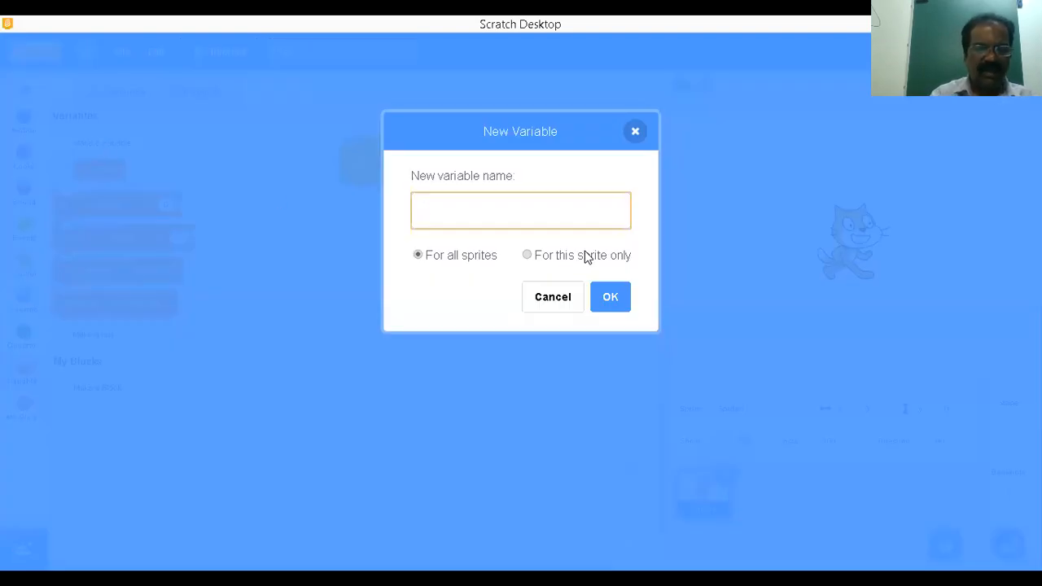
type("fact")
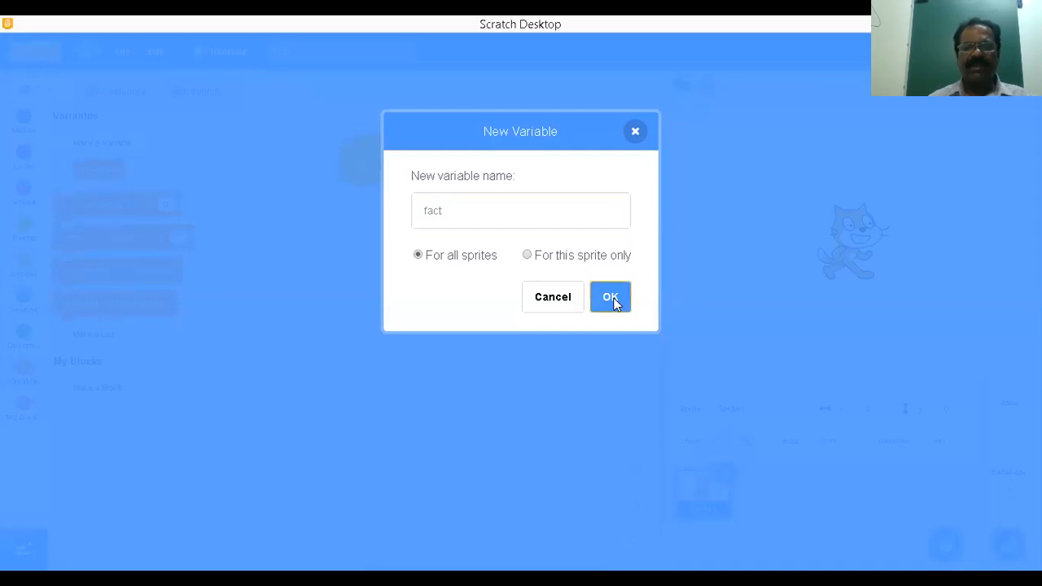
left_click(610, 297)
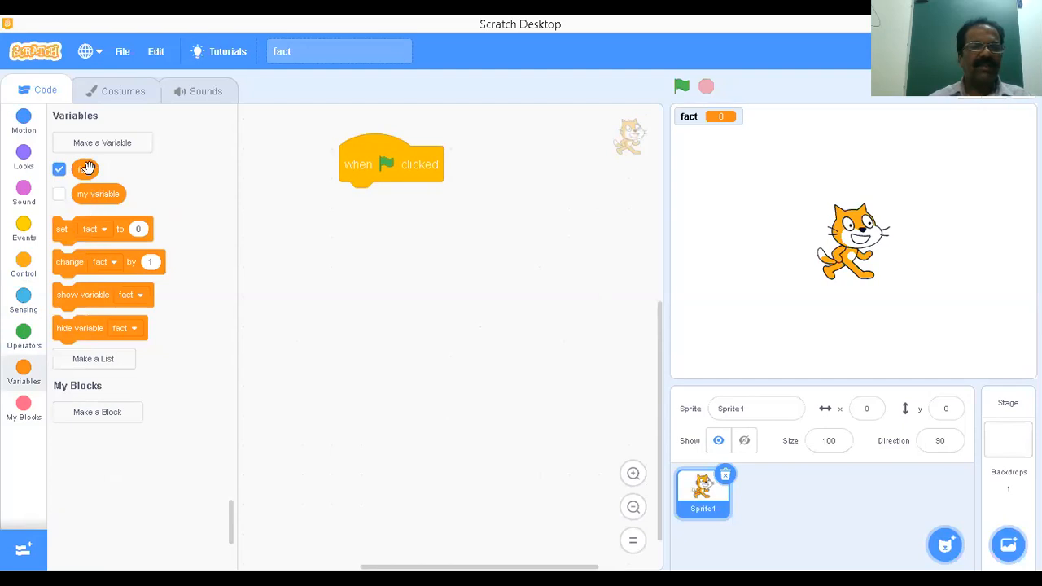
left_click(102, 143)
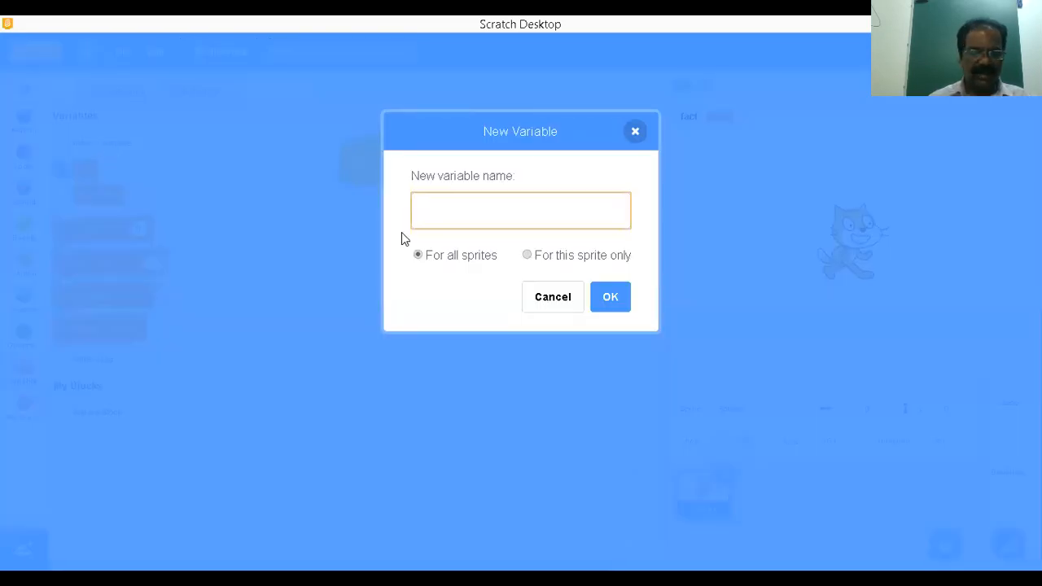
type("N")
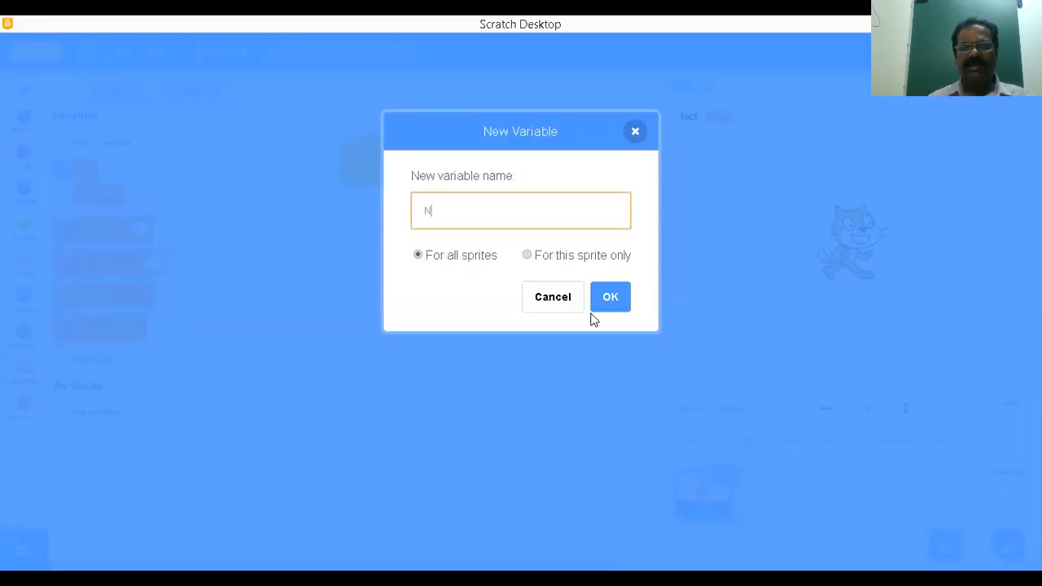
left_click(610, 296)
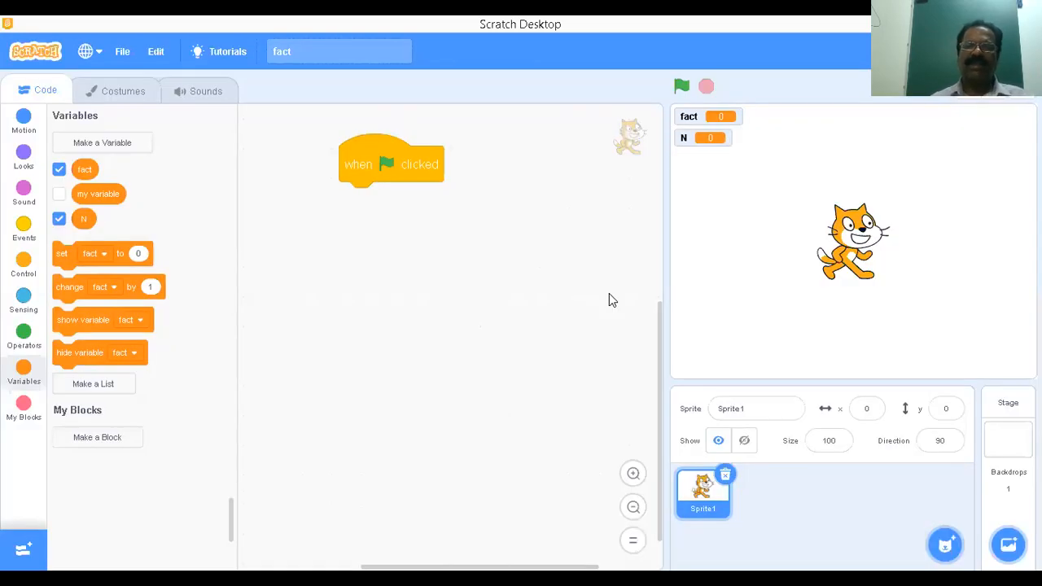
mouse_move(691, 129)
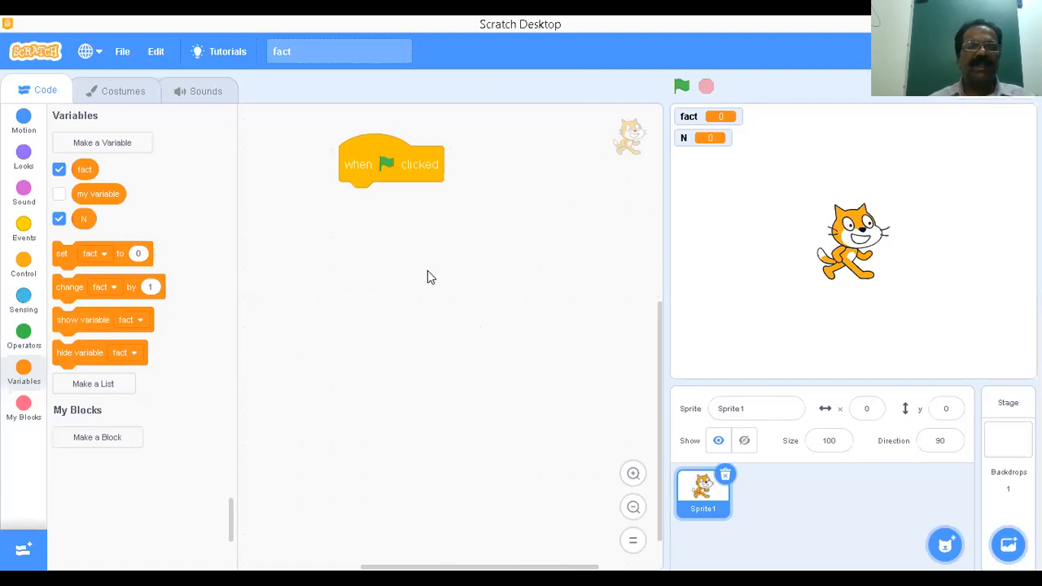
mouse_move(122, 273)
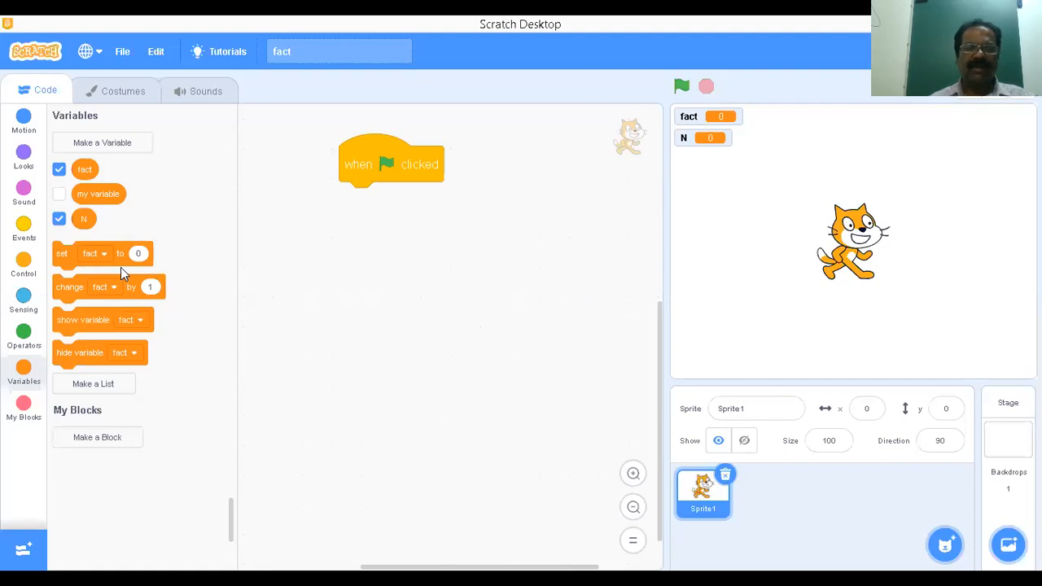
Add a Sensing ask block prompting 'Enter the value for N' under the green flag
left_click(24, 301)
type("E")
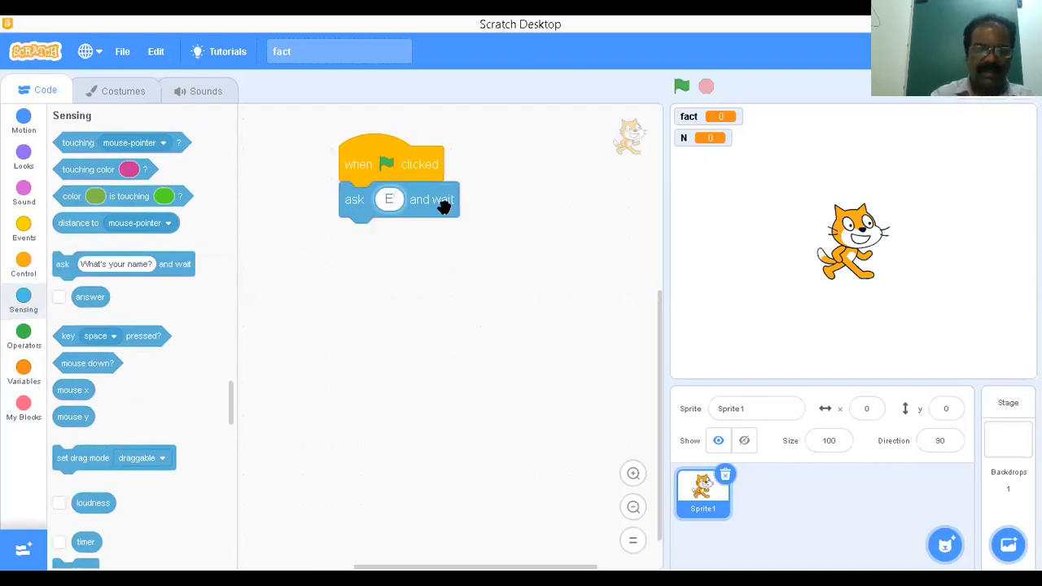
type("nter the value")
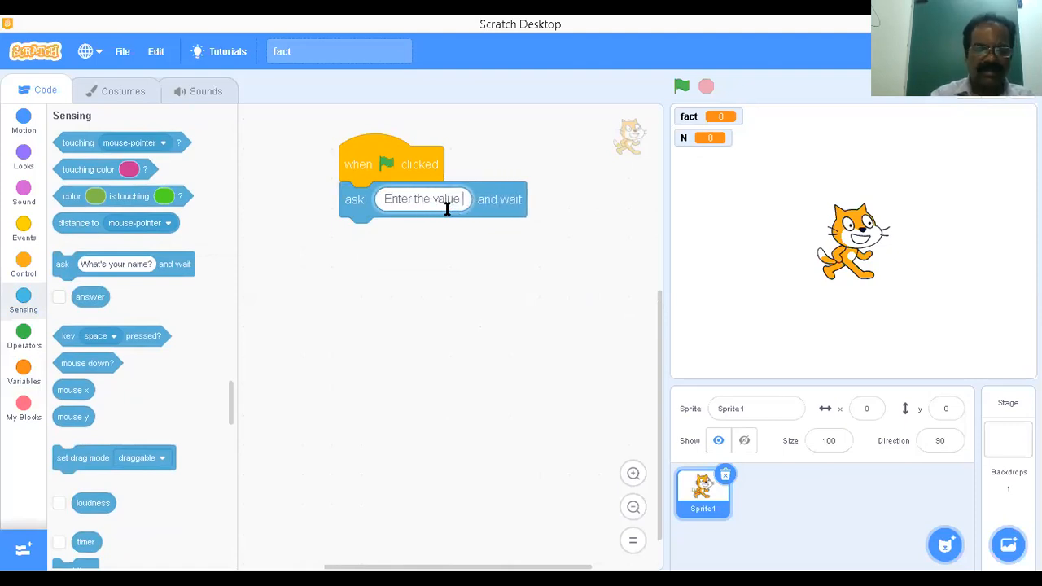
type("for")
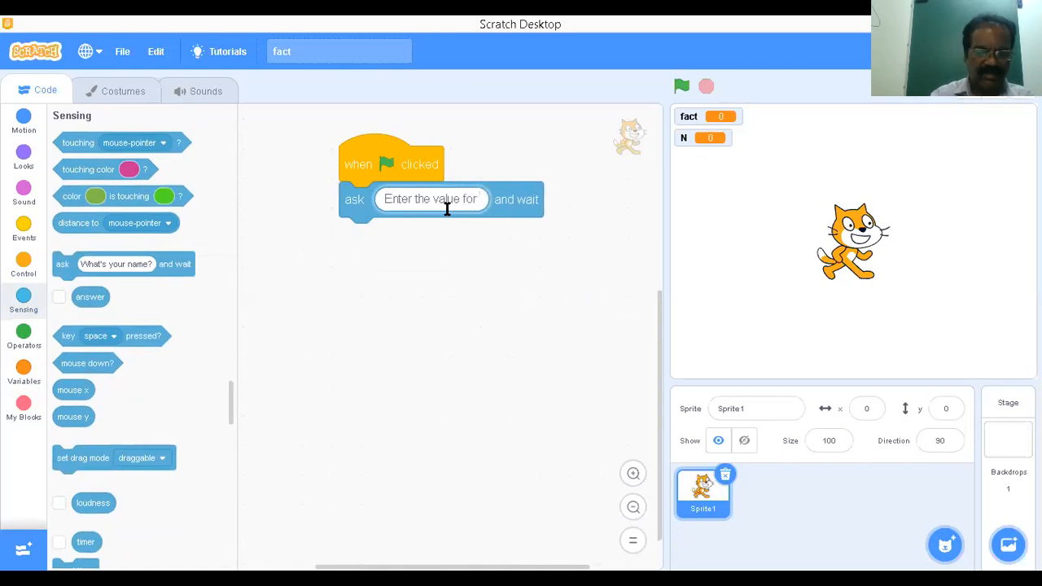
type("N")
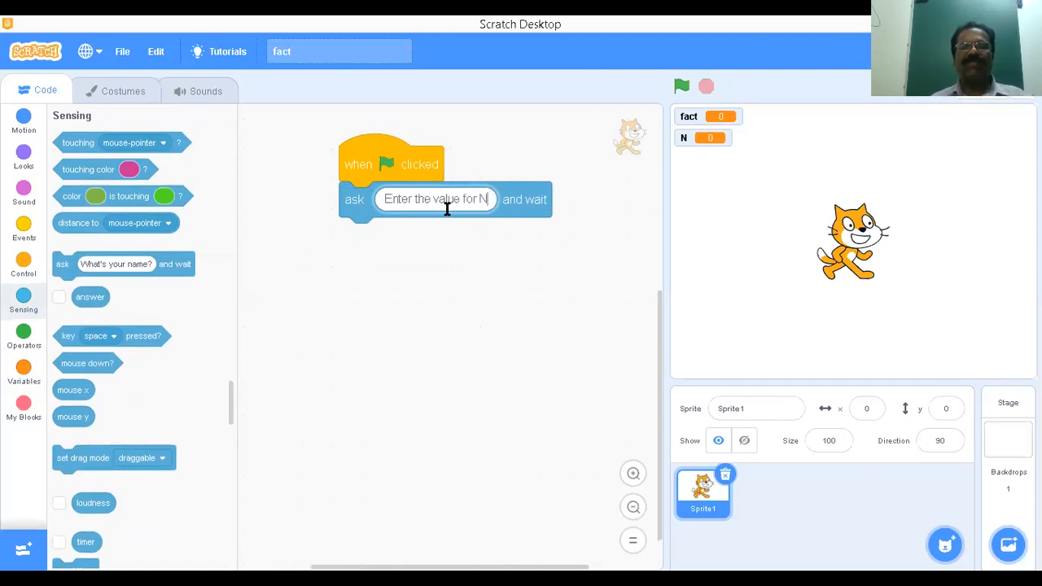
mouse_move(367, 237)
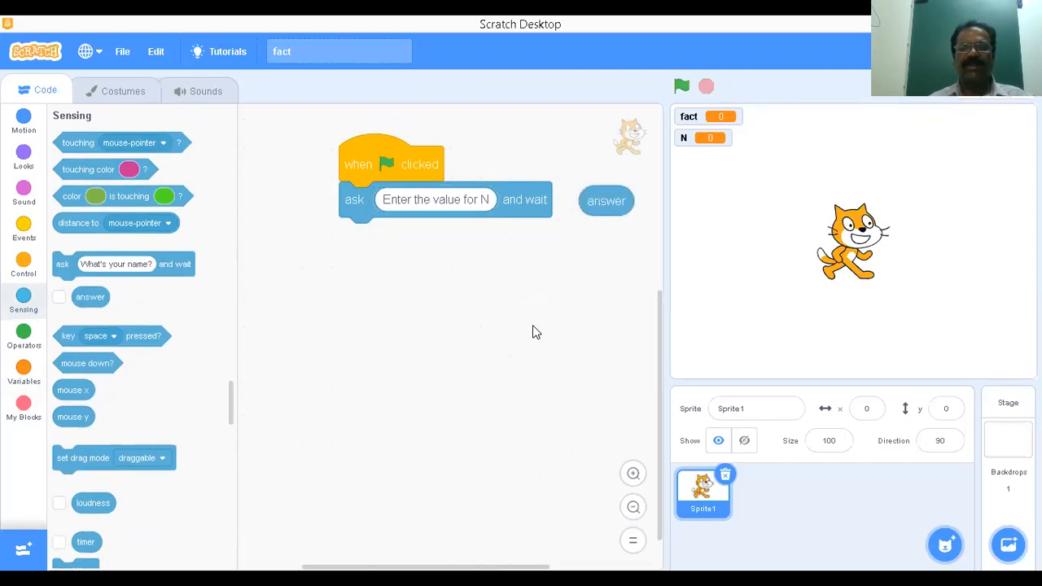
mouse_move(522, 342)
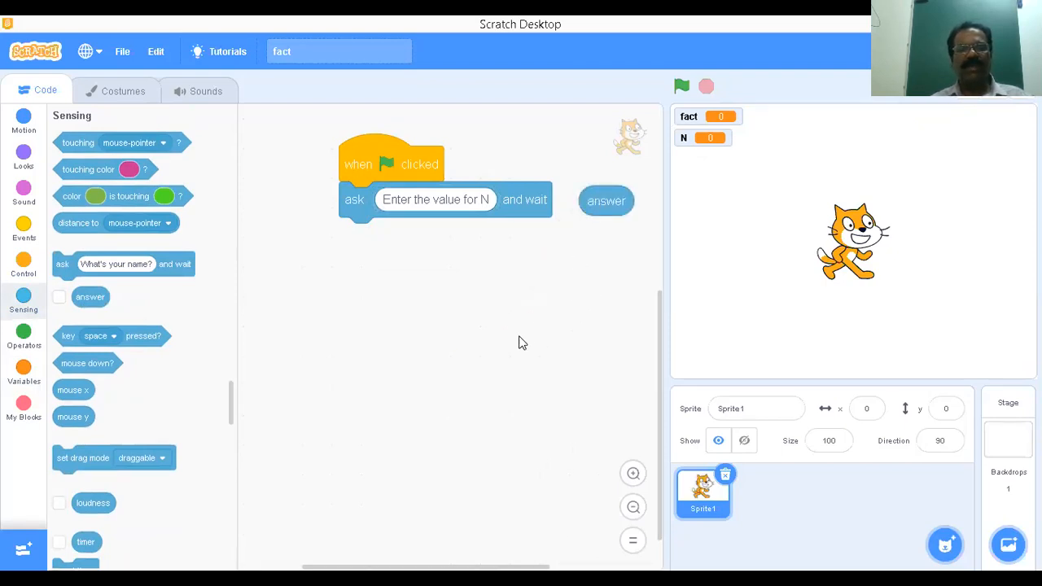
mouse_move(468, 231)
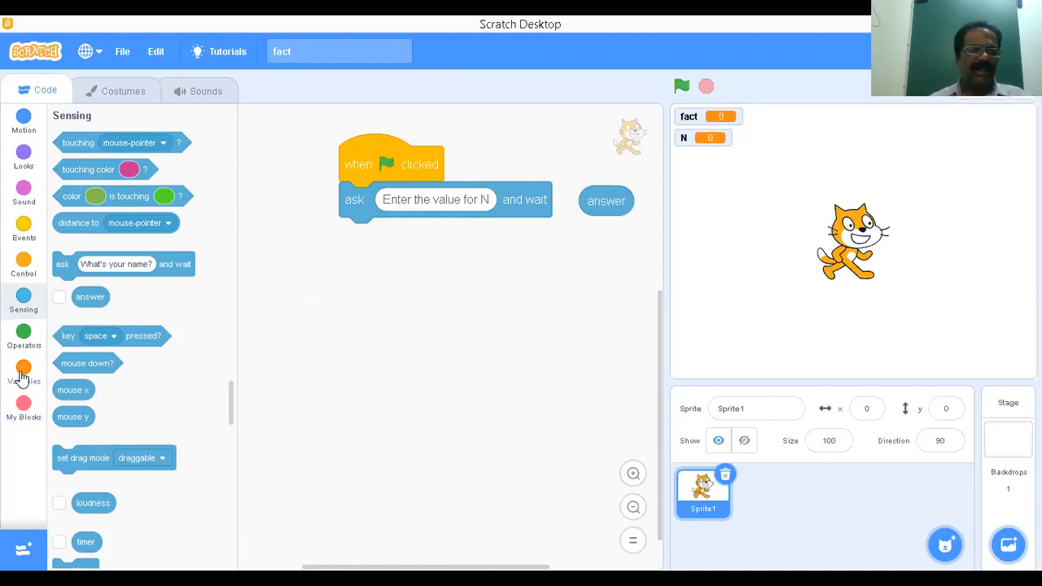
Attach a 'set N to answer' block below the ask block
left_click(23, 372)
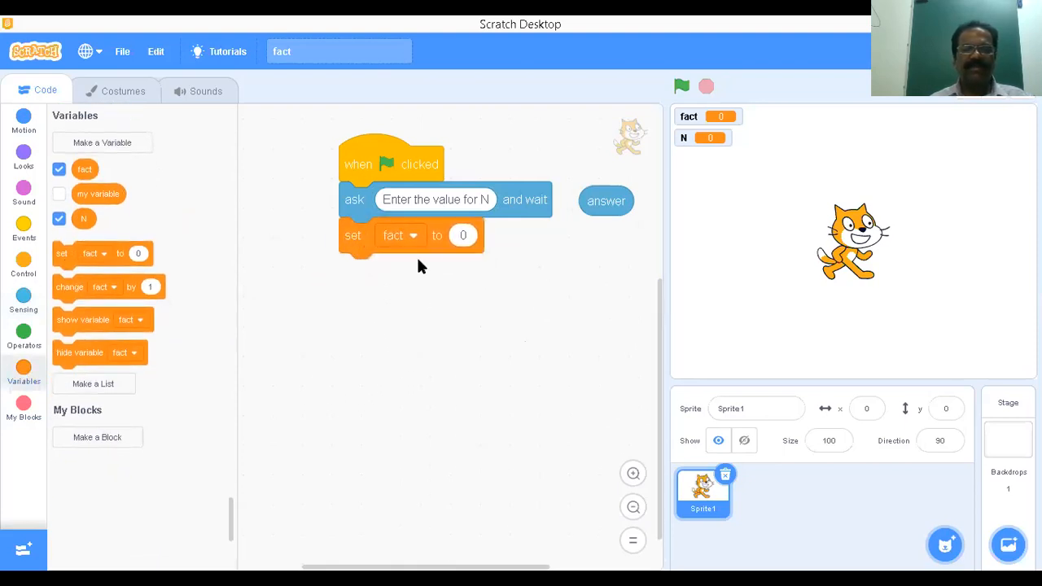
left_click(400, 235)
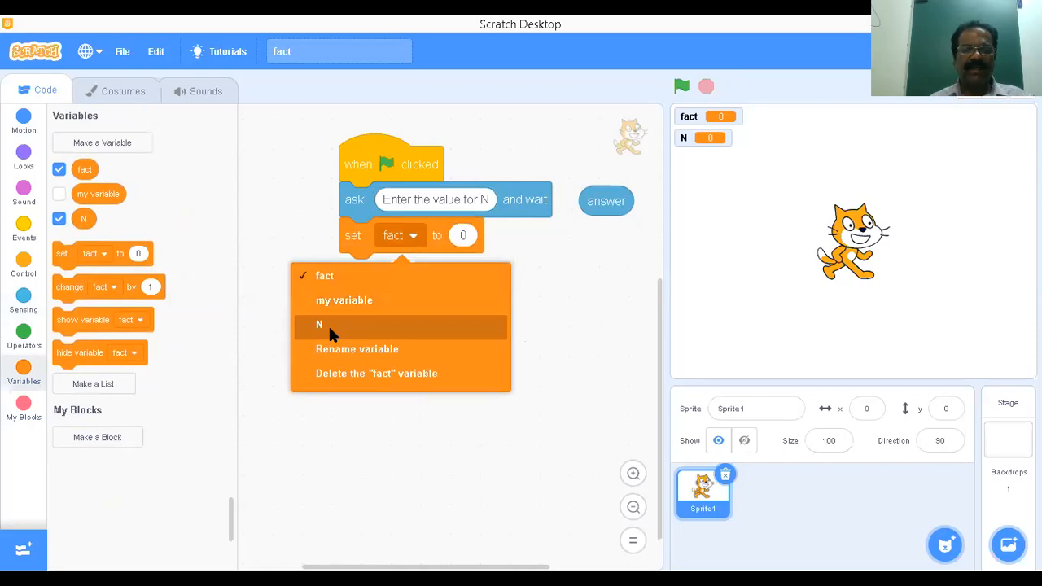
left_click(319, 324)
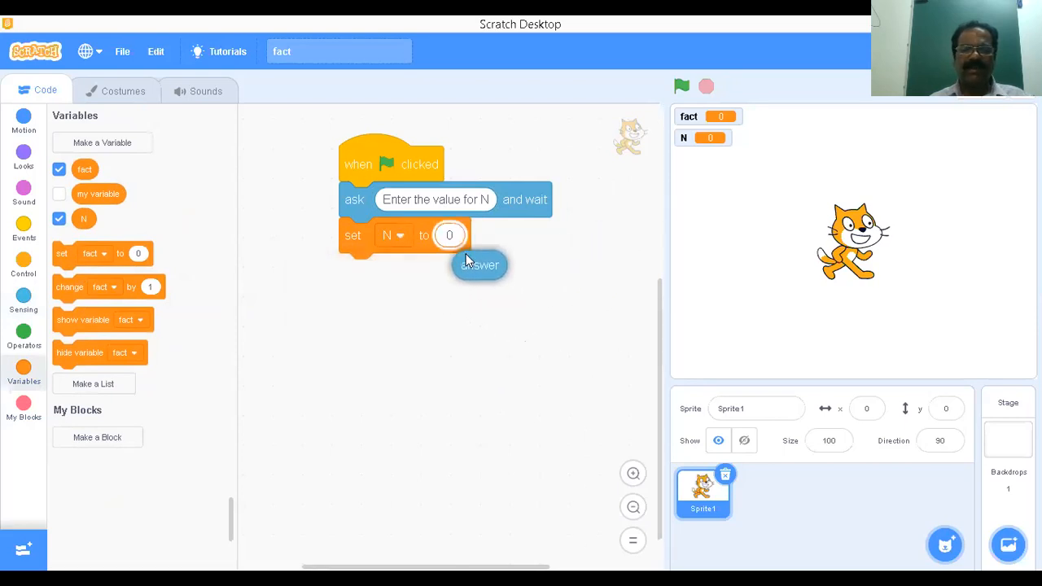
left_click_drag(479, 265, 450, 235)
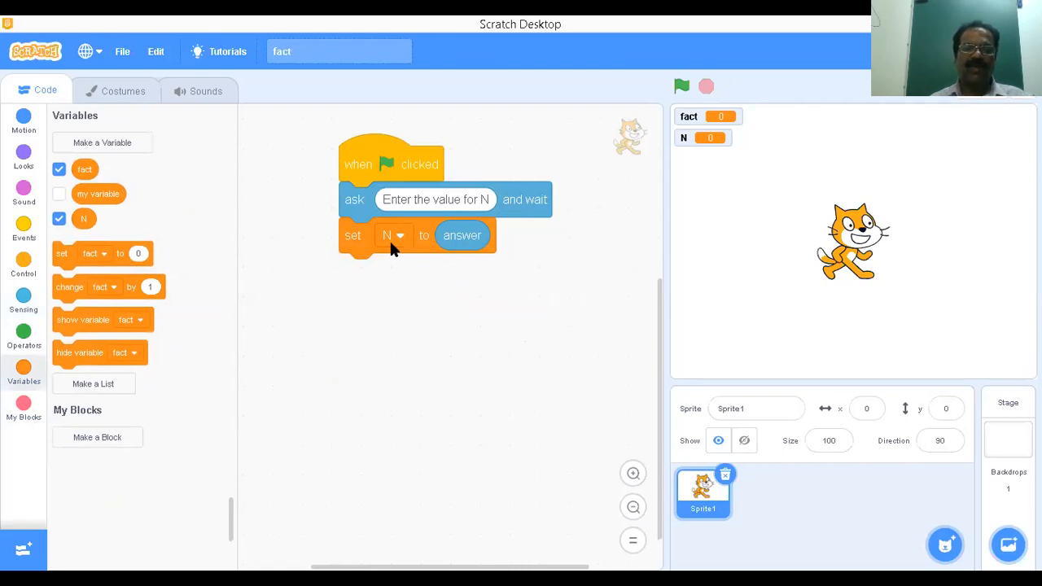
mouse_move(355, 303)
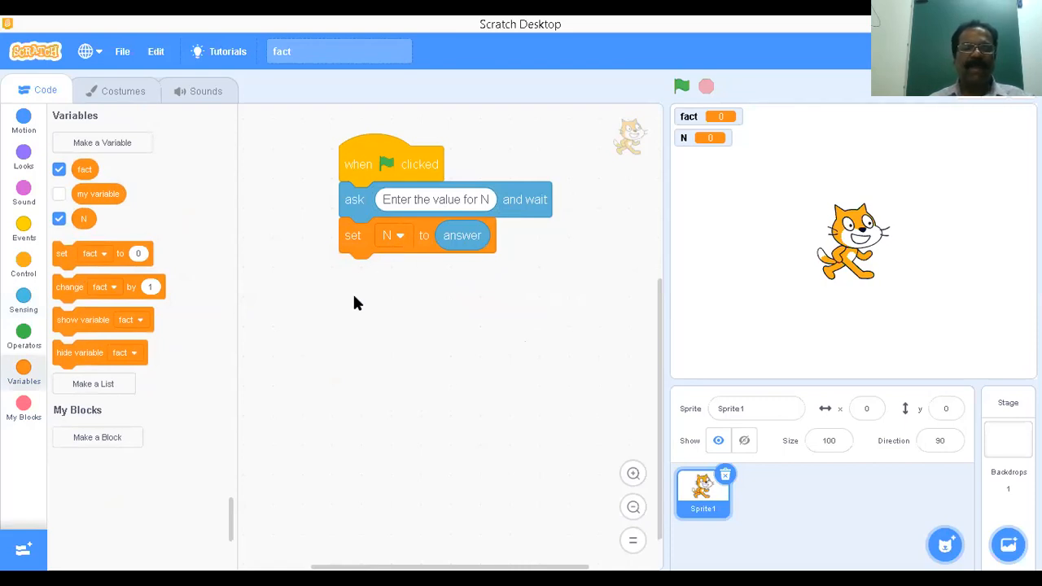
Add a 'set fact to 1' block after 'set N to answer'
right_click(353, 235)
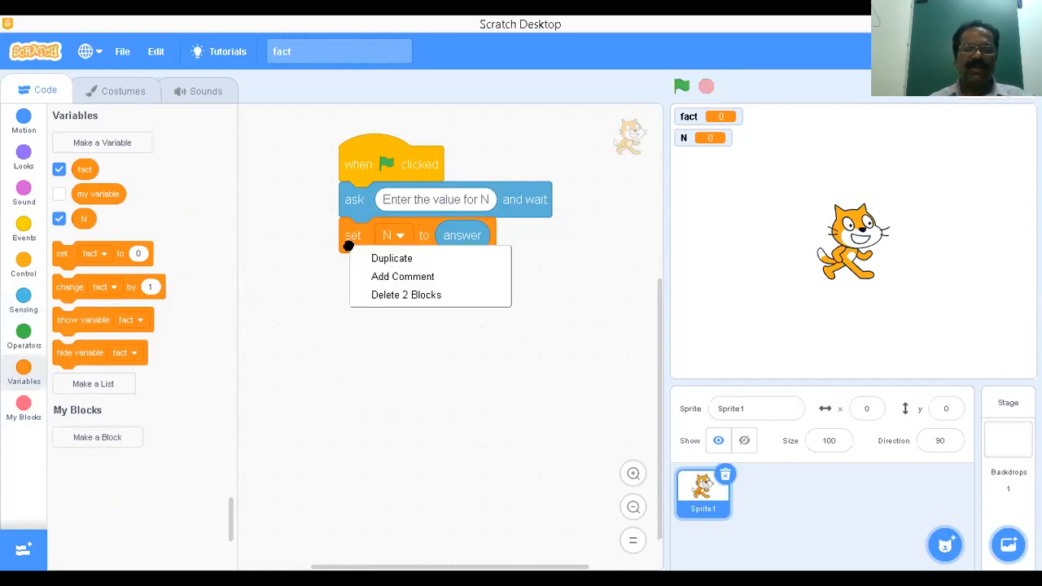
left_click(77, 308)
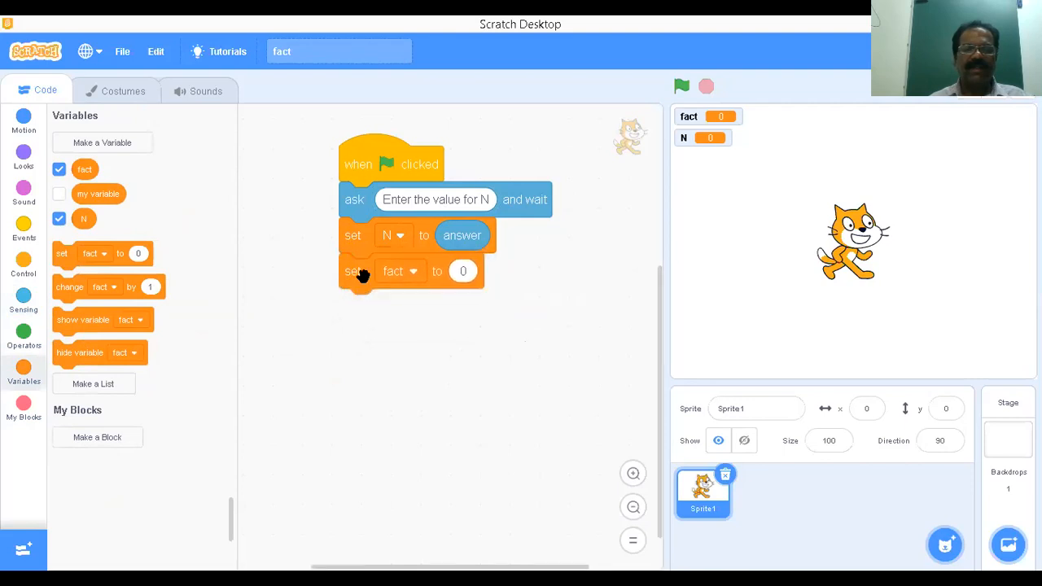
left_click(462, 270)
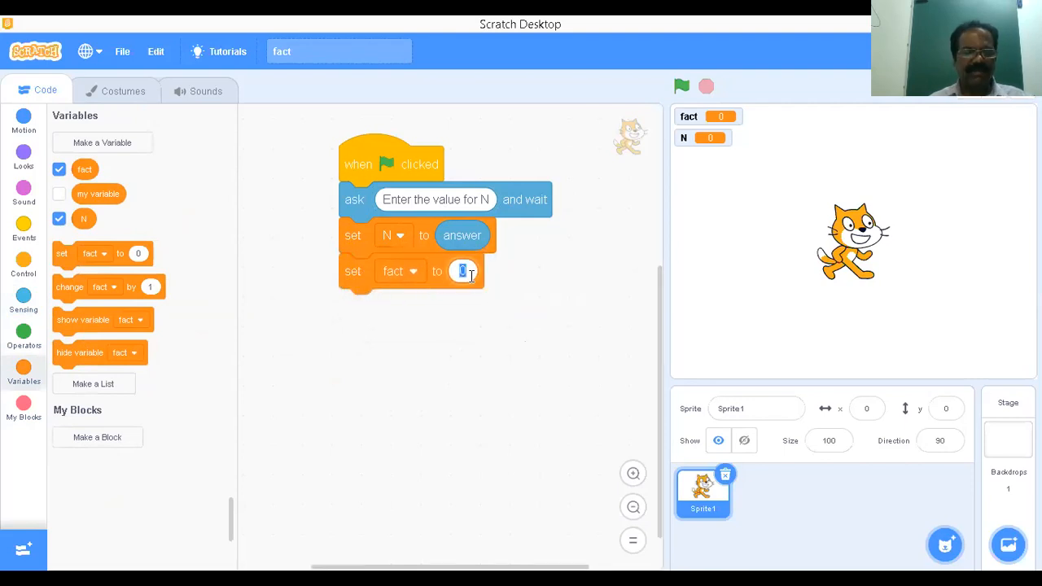
type("1")
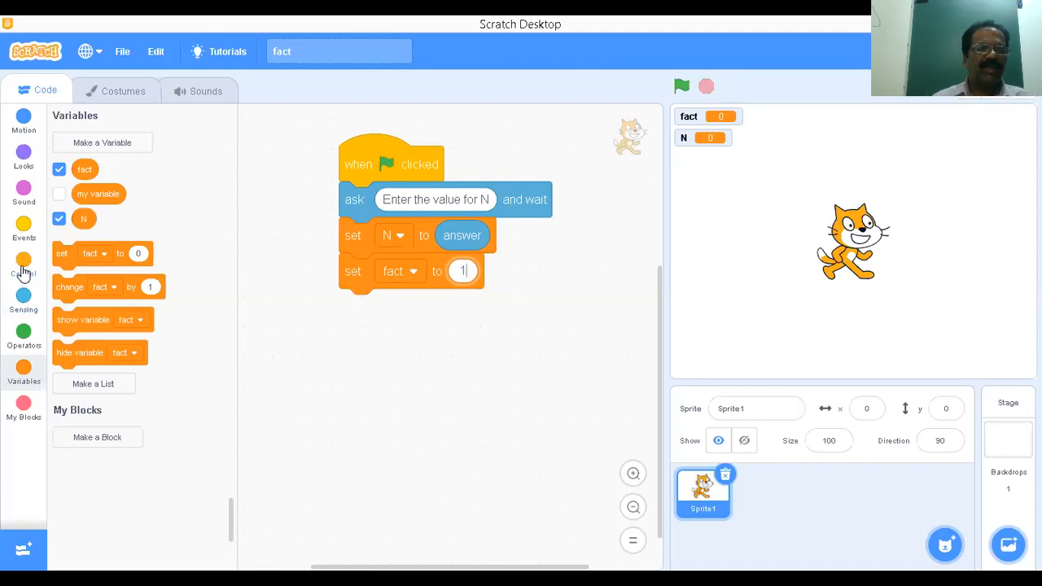
Add a repeat-until loop whose '=' condition compares N against a value
left_click(24, 260)
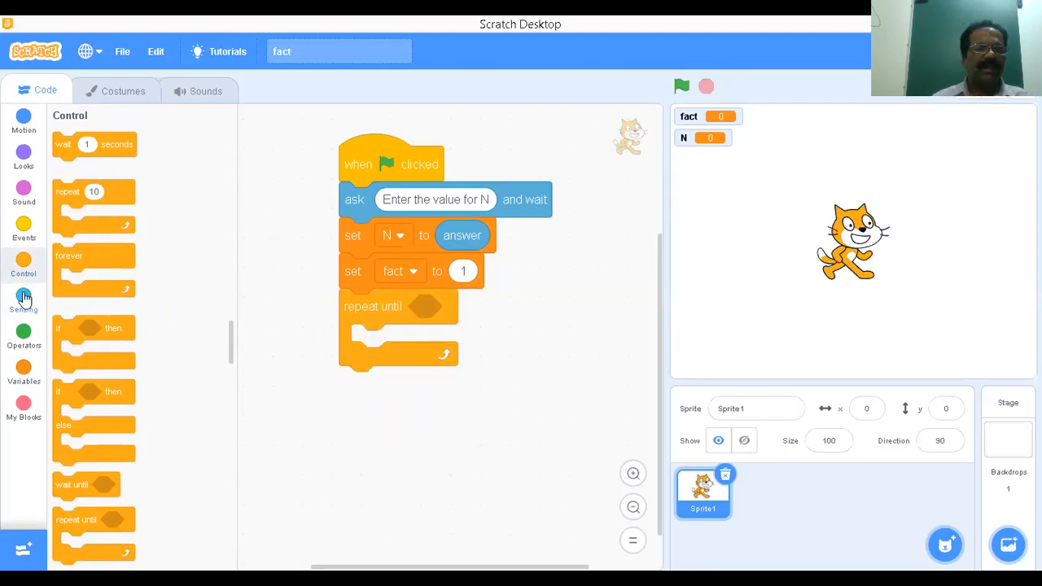
left_click(23, 302)
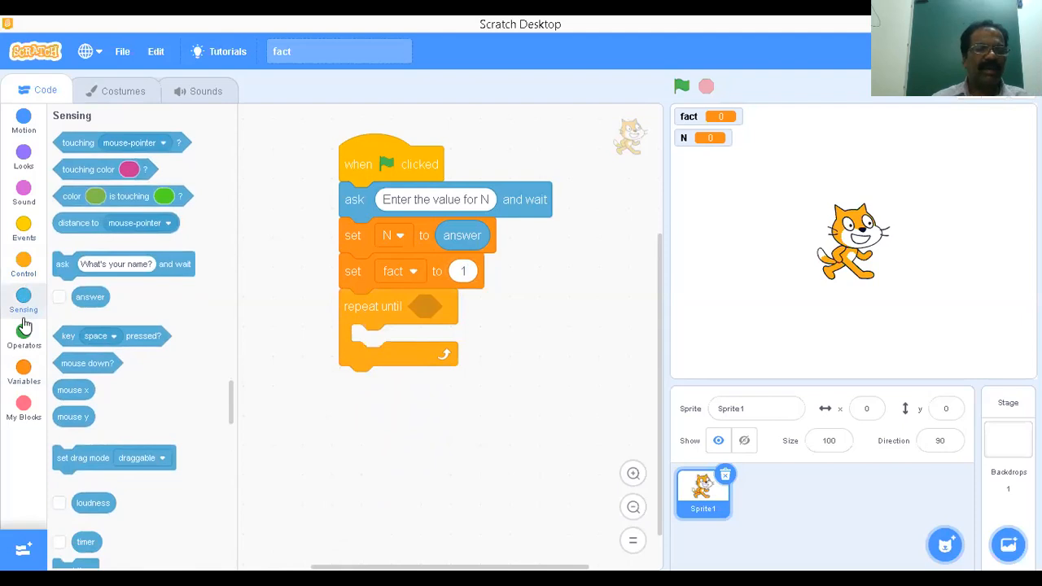
left_click(24, 334)
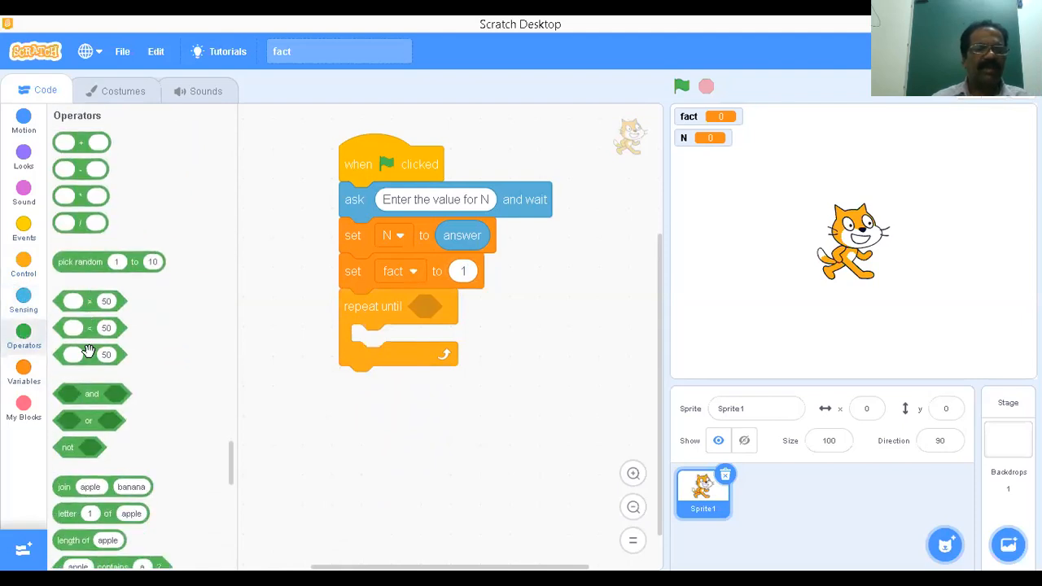
left_click_drag(87, 328, 446, 343)
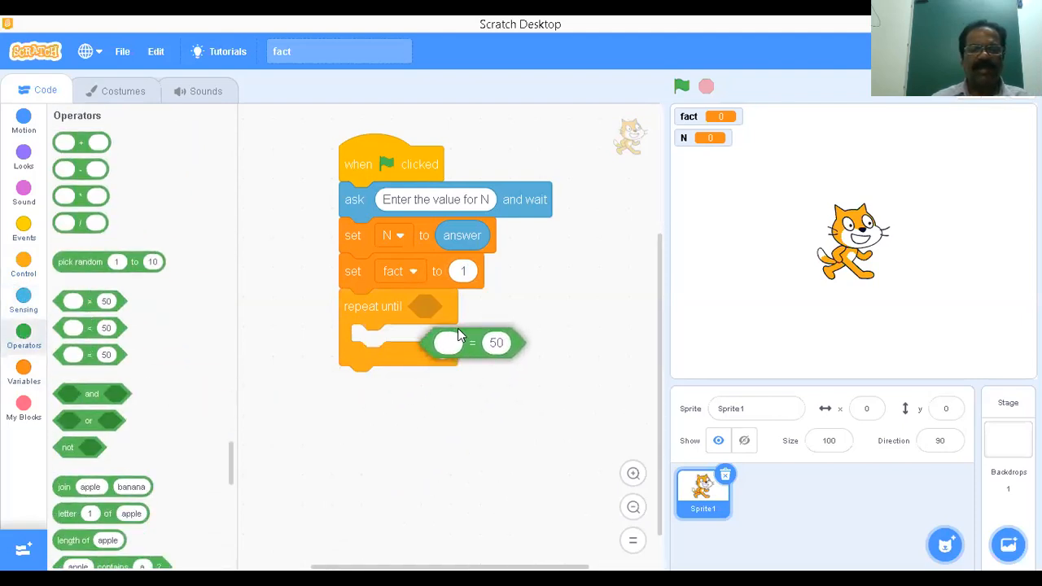
left_click_drag(447, 342, 442, 306)
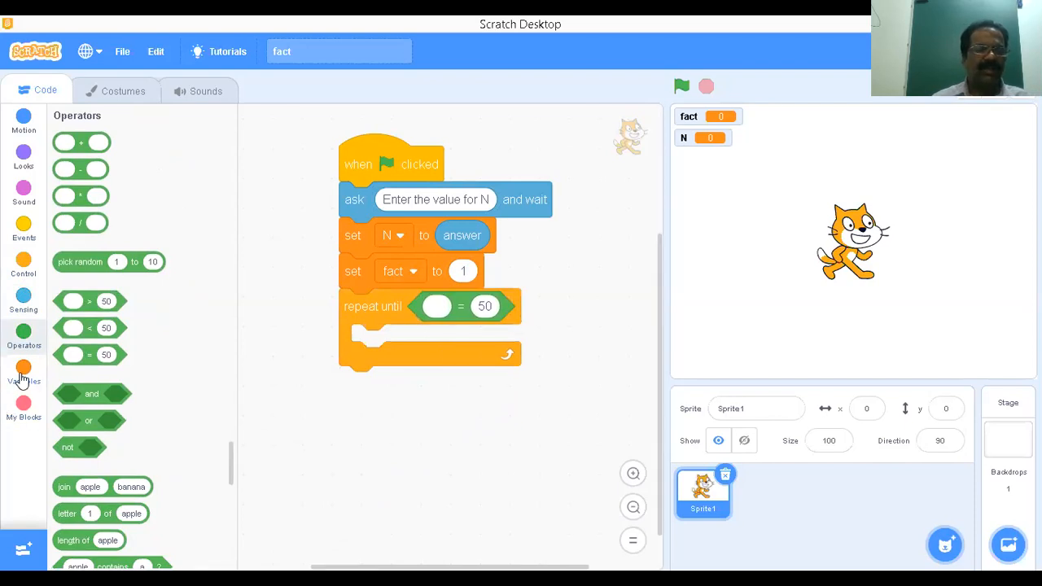
left_click(24, 368)
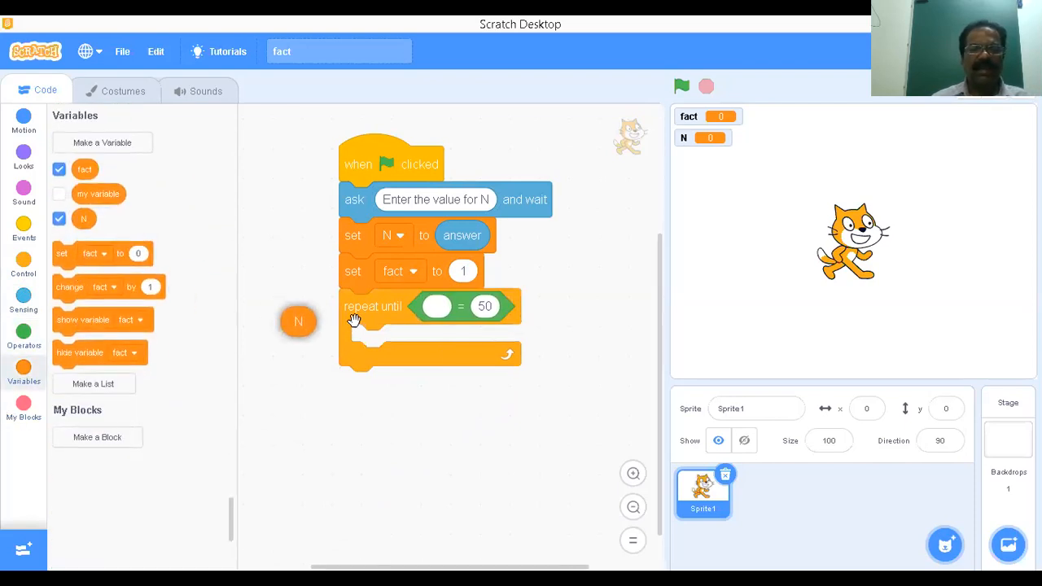
left_click_drag(298, 321, 435, 309)
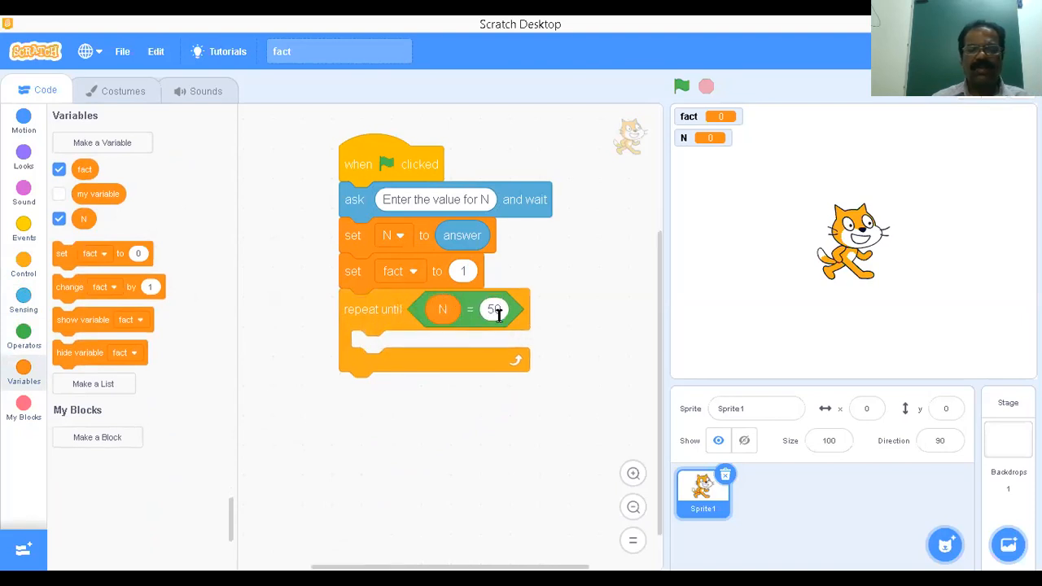
left_click(495, 309)
type("0")
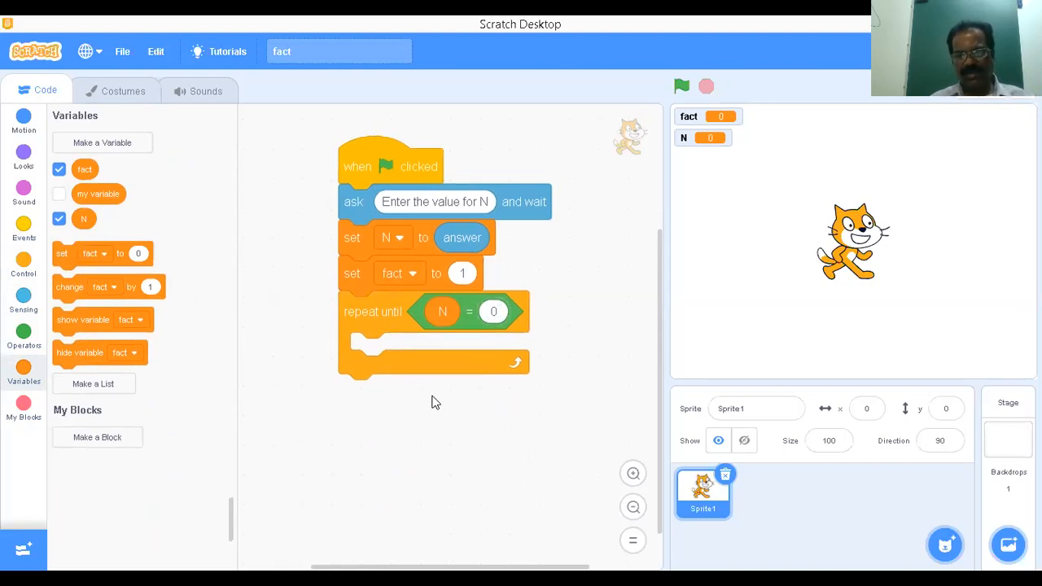
mouse_move(339, 432)
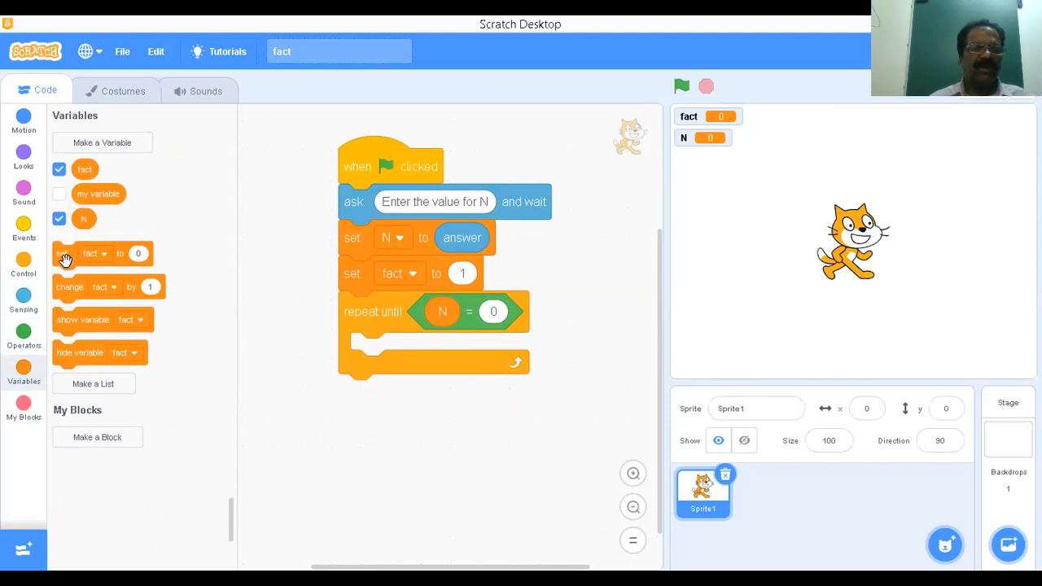
Place a 'set fact to' block inside the loop for fact times a value
left_click_drag(63, 253, 370, 346)
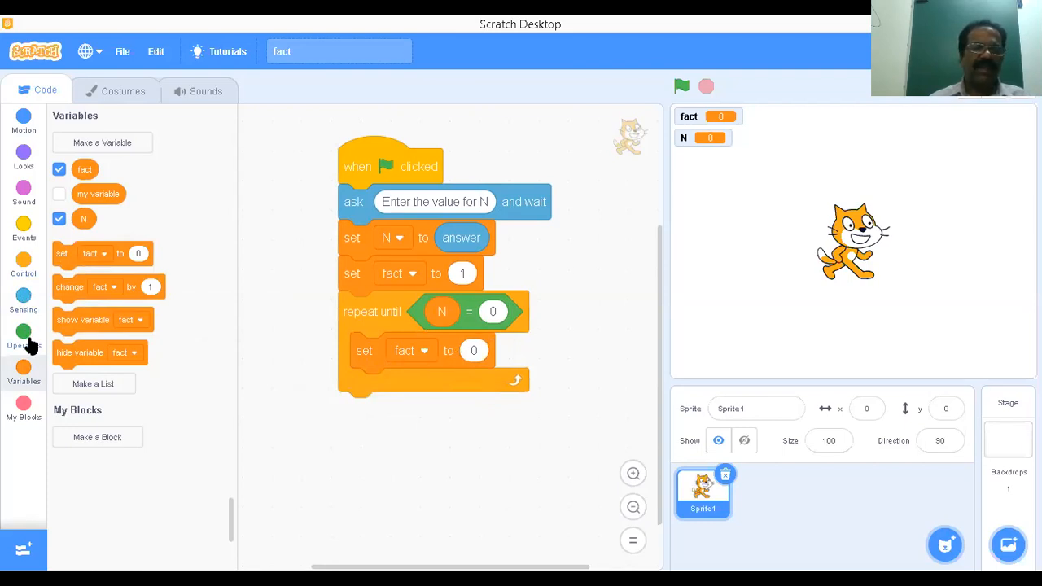
mouse_move(28, 314)
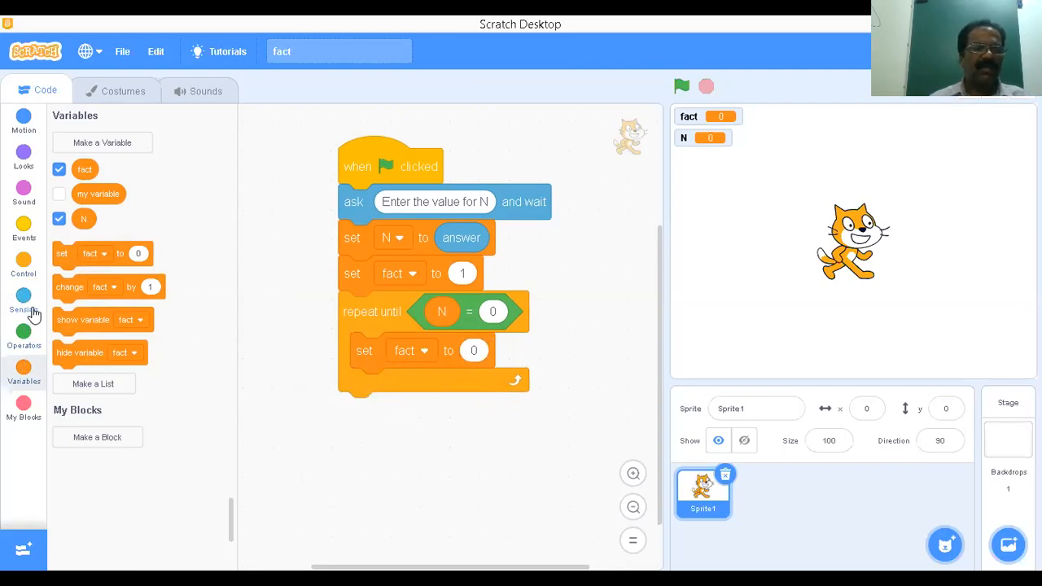
left_click(24, 333)
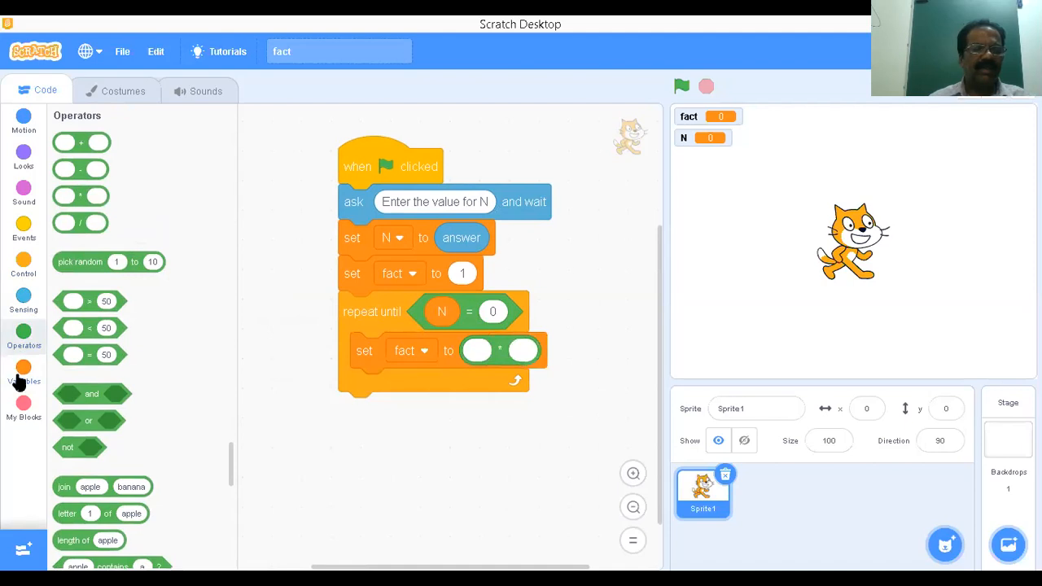
left_click(24, 375)
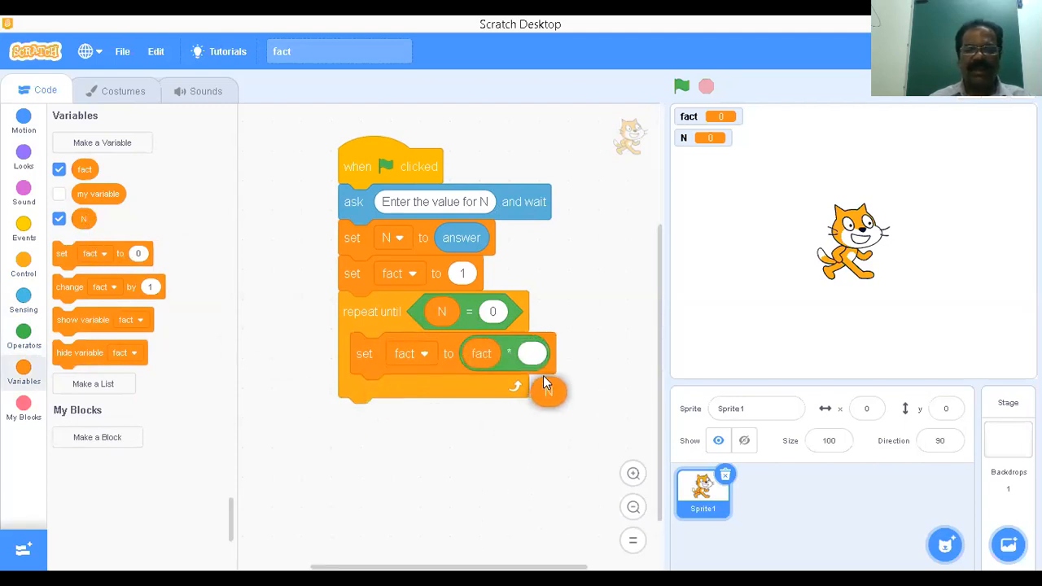
Finish 'set fact to fact * N' and add 'change N by -1' inside the loop
left_click_drag(547, 391, 534, 353)
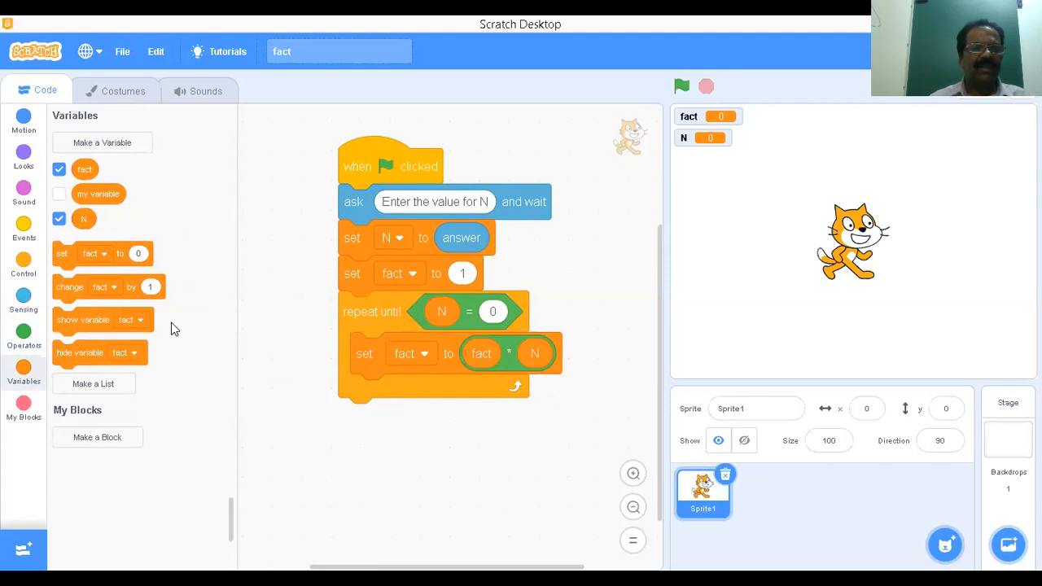
scroll("down", 3)
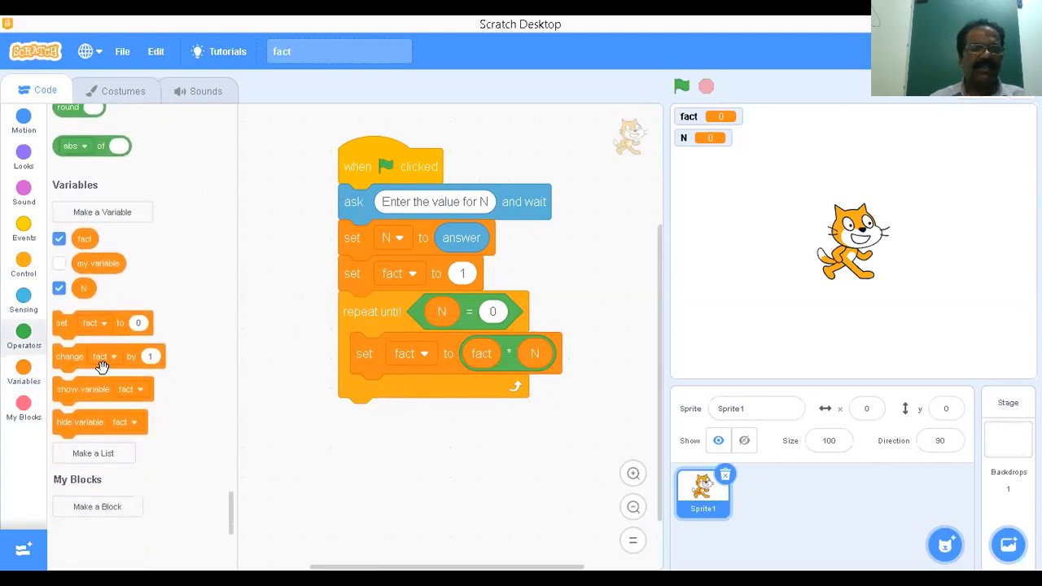
left_click_drag(102, 356, 374, 391)
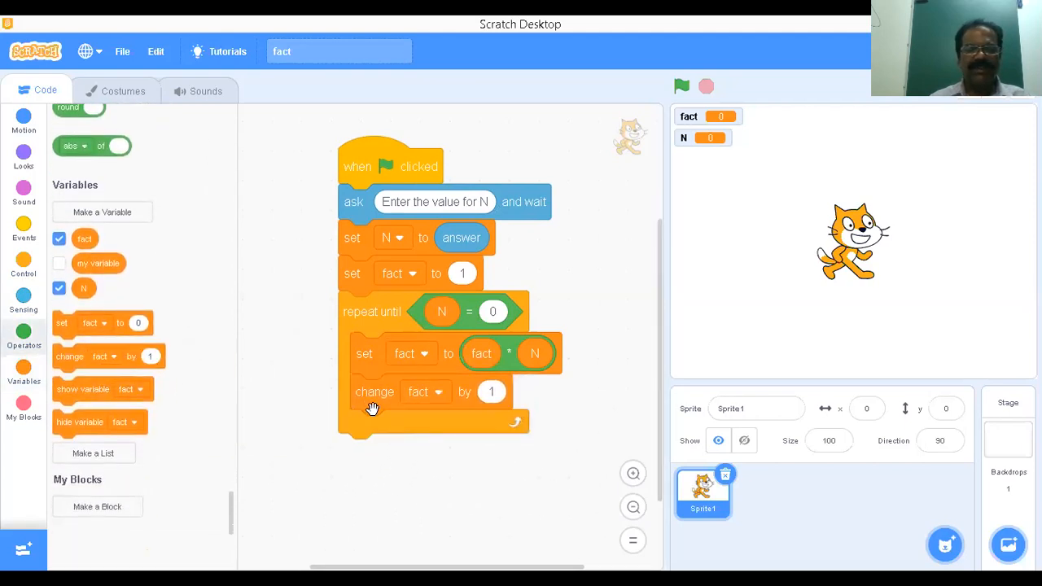
left_click(426, 392)
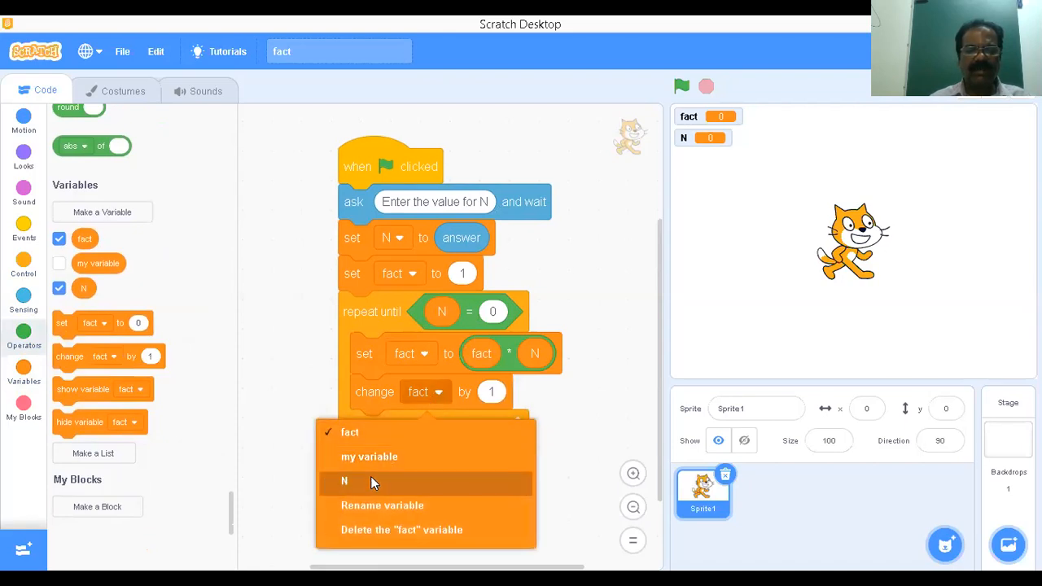
left_click(345, 481)
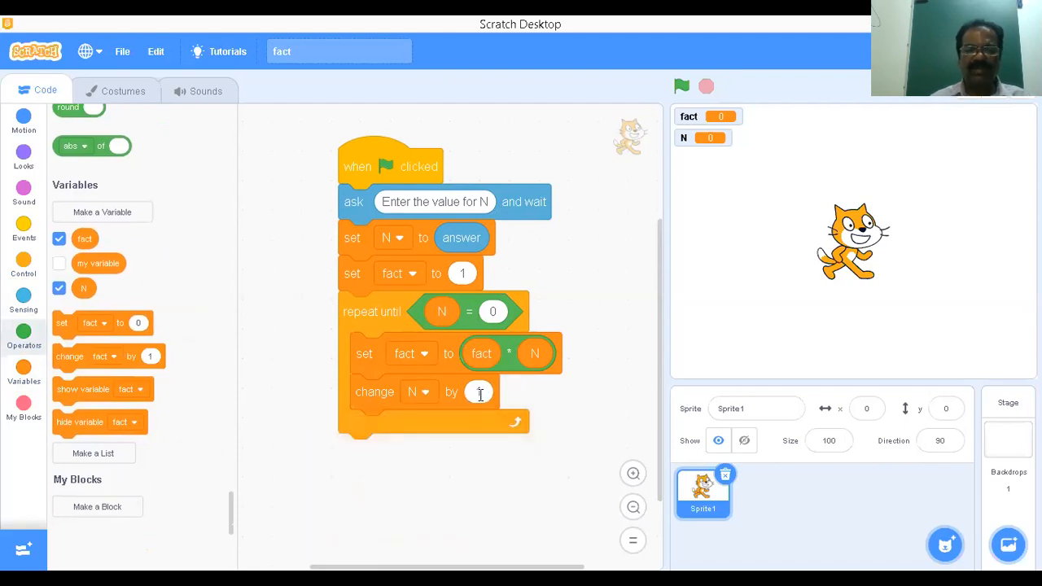
left_click(480, 391)
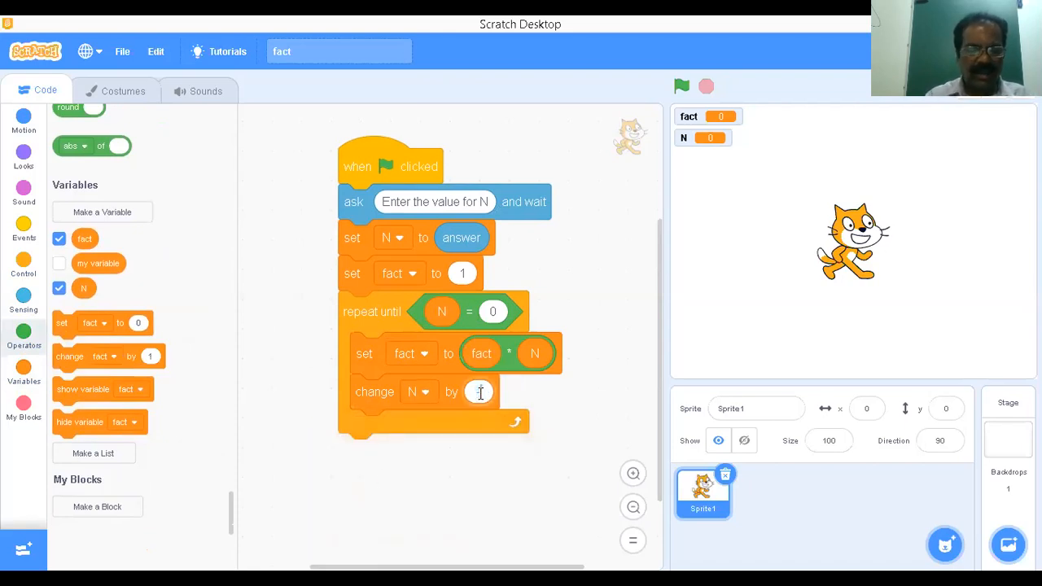
type("-1")
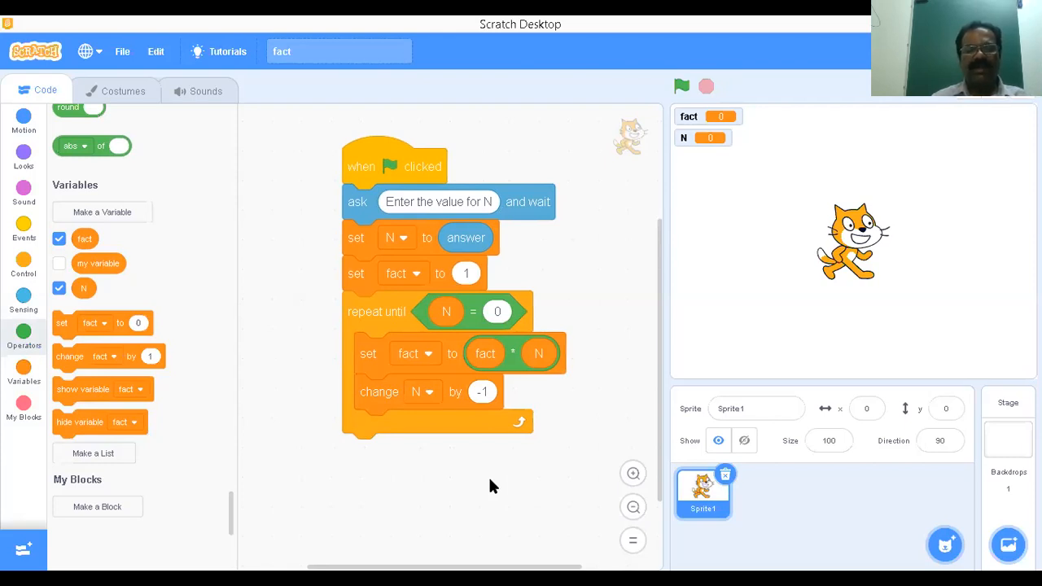
mouse_move(476, 403)
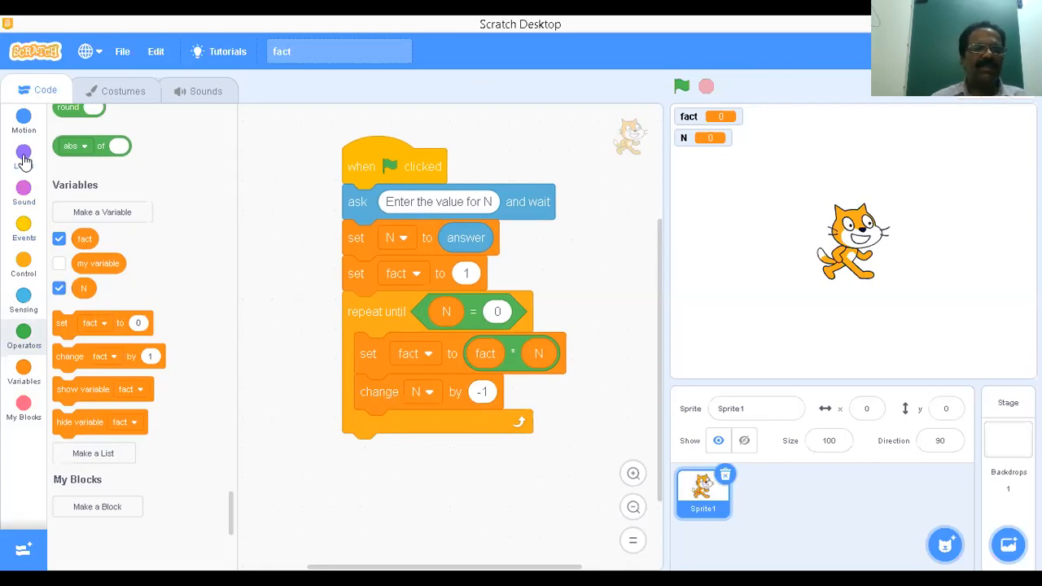
Attach a say block reporting fact after the loop and go full-screen stage
left_click(24, 155)
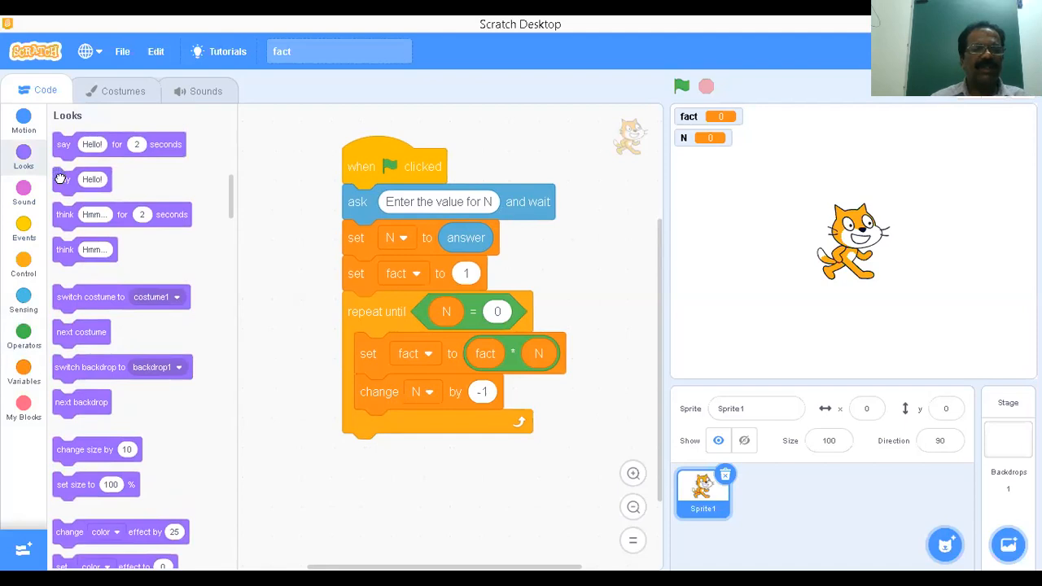
left_click_drag(81, 179, 384, 451)
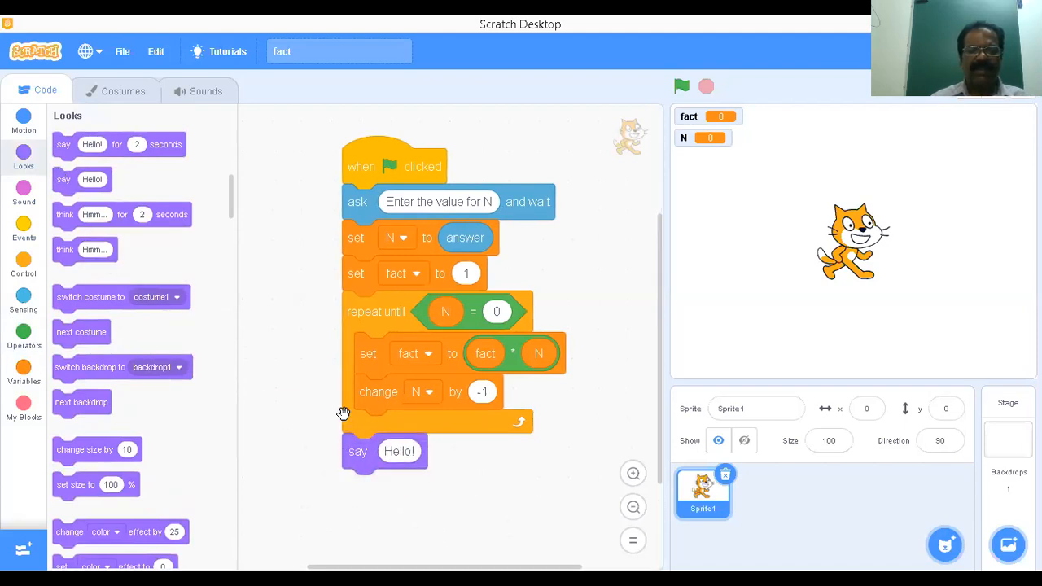
mouse_move(46, 410)
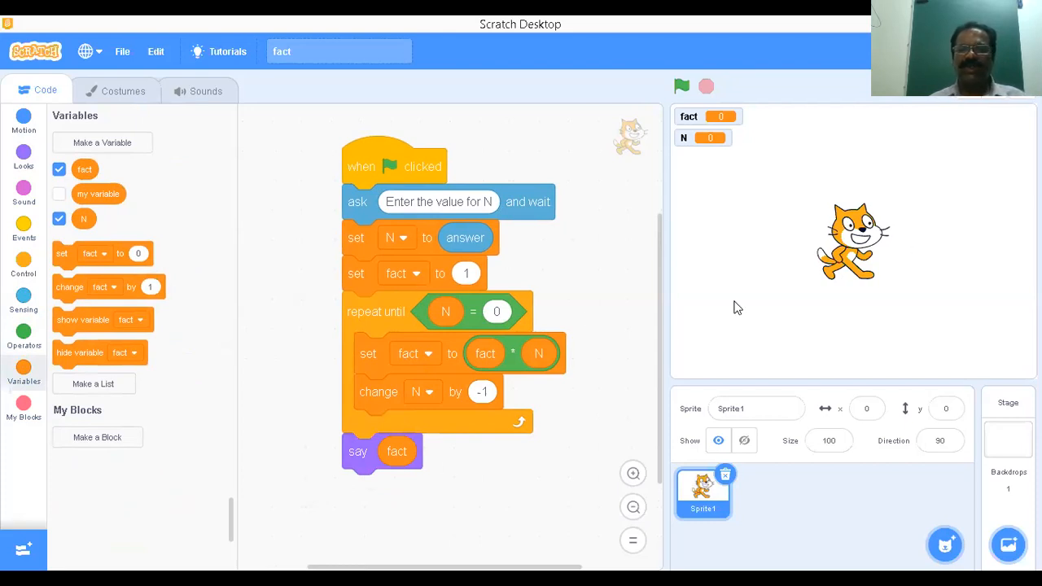
left_click(837, 51)
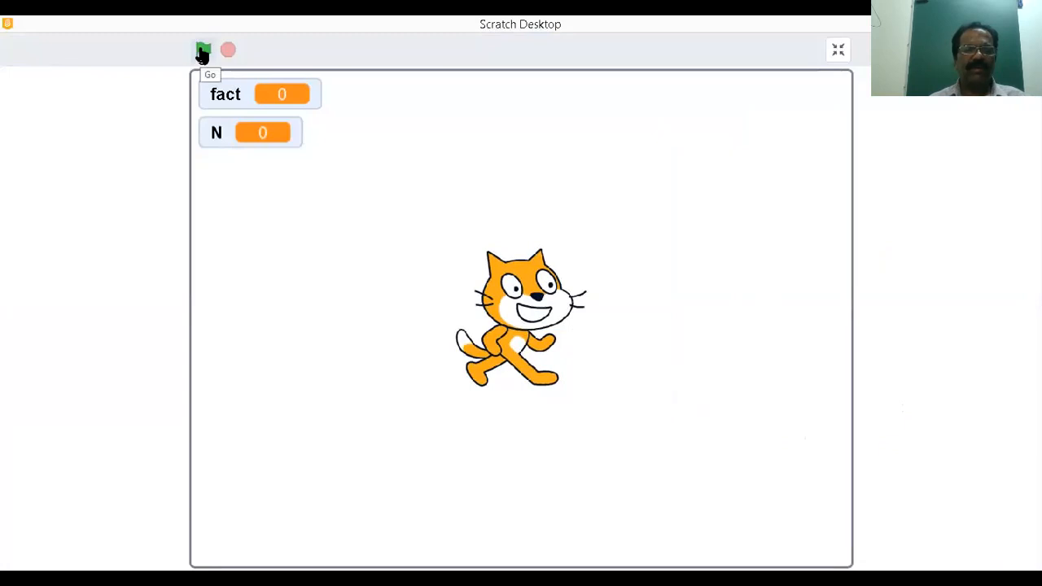
Run the factorial script twice on the full-screen stage, submitting the prompt
left_click(204, 50)
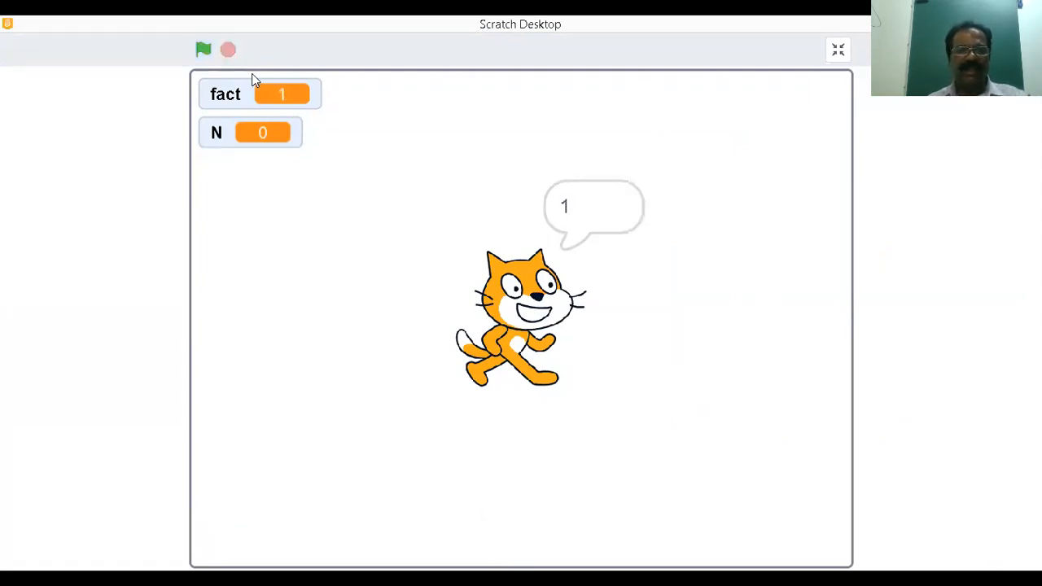
left_click(204, 49)
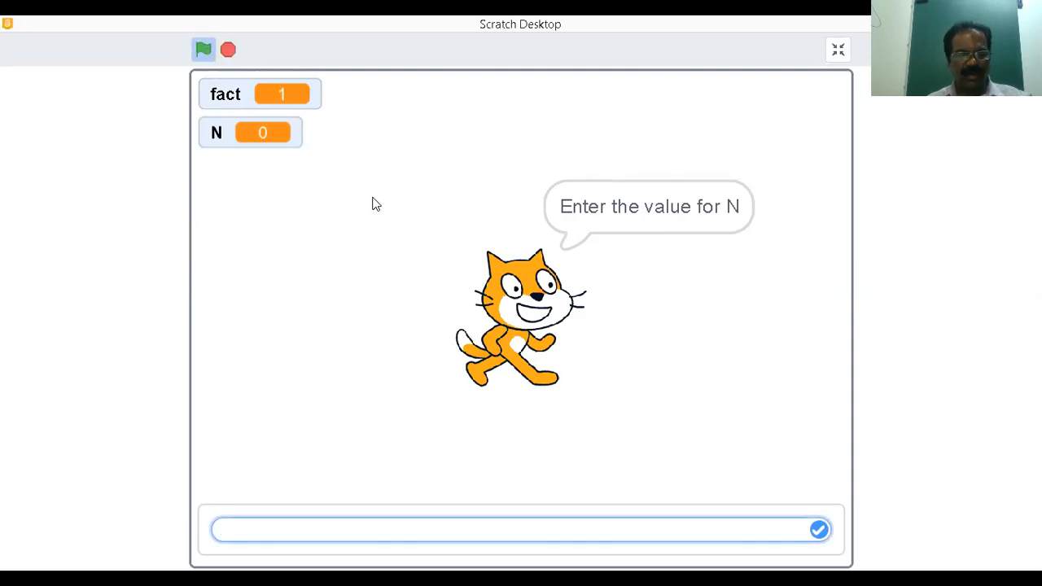
left_click(819, 530)
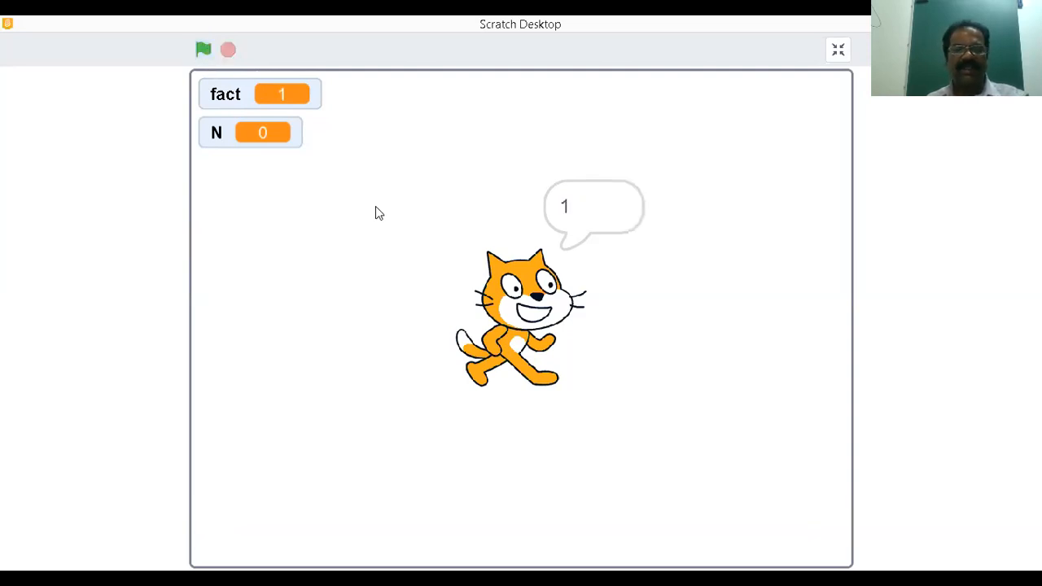
mouse_move(536, 236)
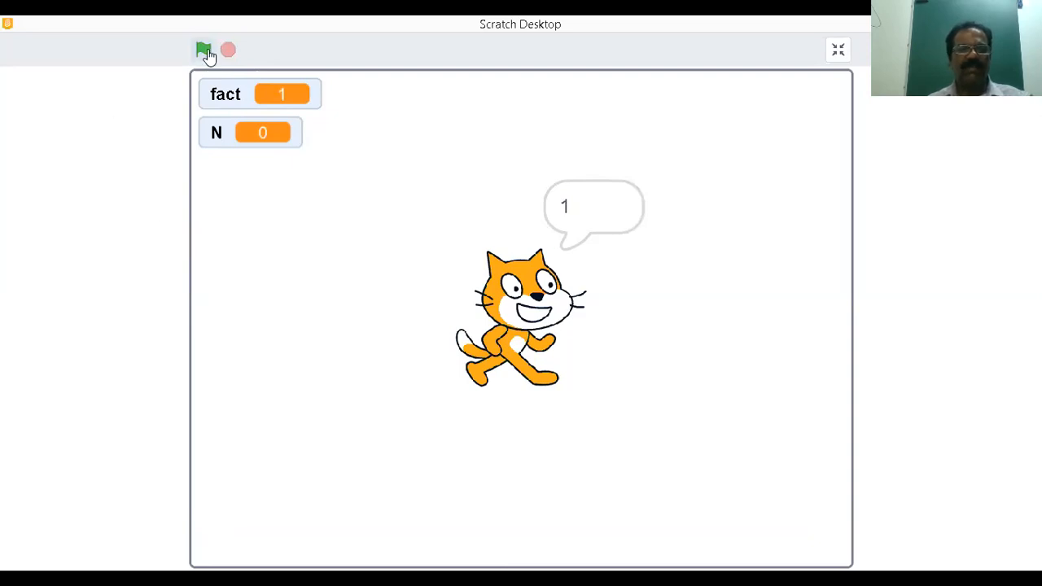
Run the script again with N = 2 so the cat says 2
left_click(203, 50)
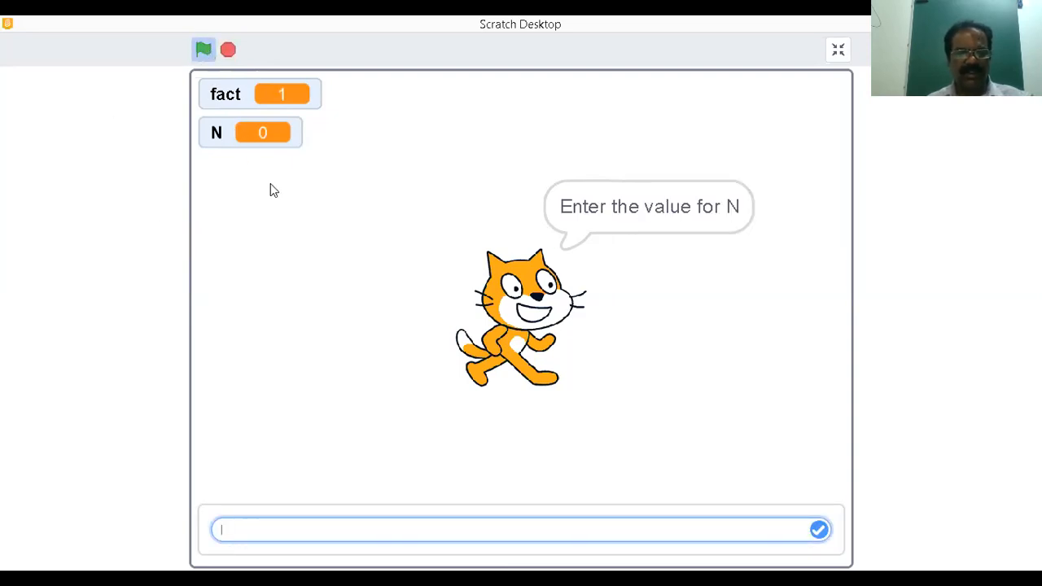
type("2")
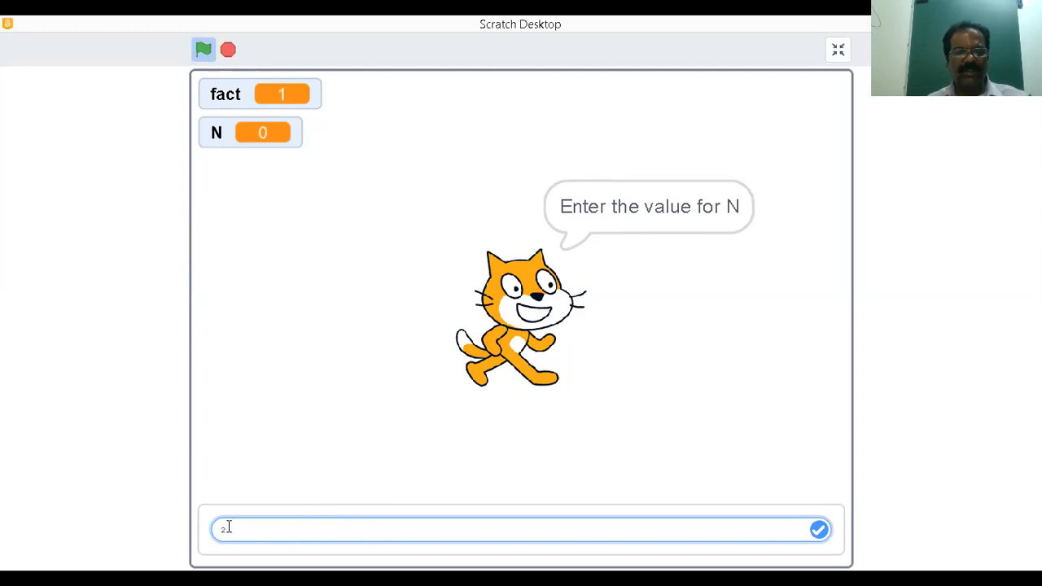
left_click(818, 530)
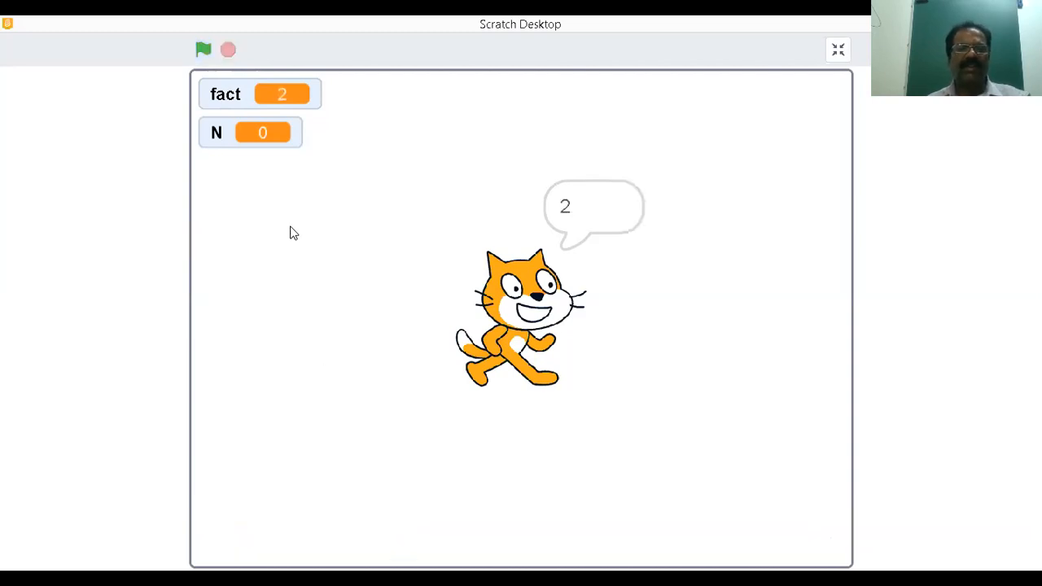
mouse_move(480, 206)
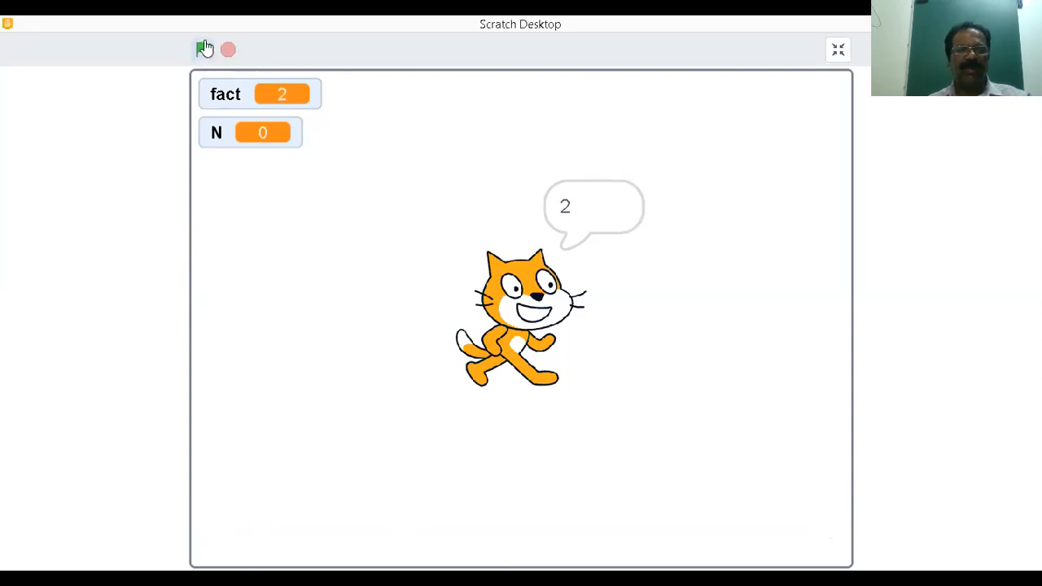
Test the factorial script with N = 3, 4 and 5, getting 6, 24 and 120, then exit full-screen
left_click(204, 49)
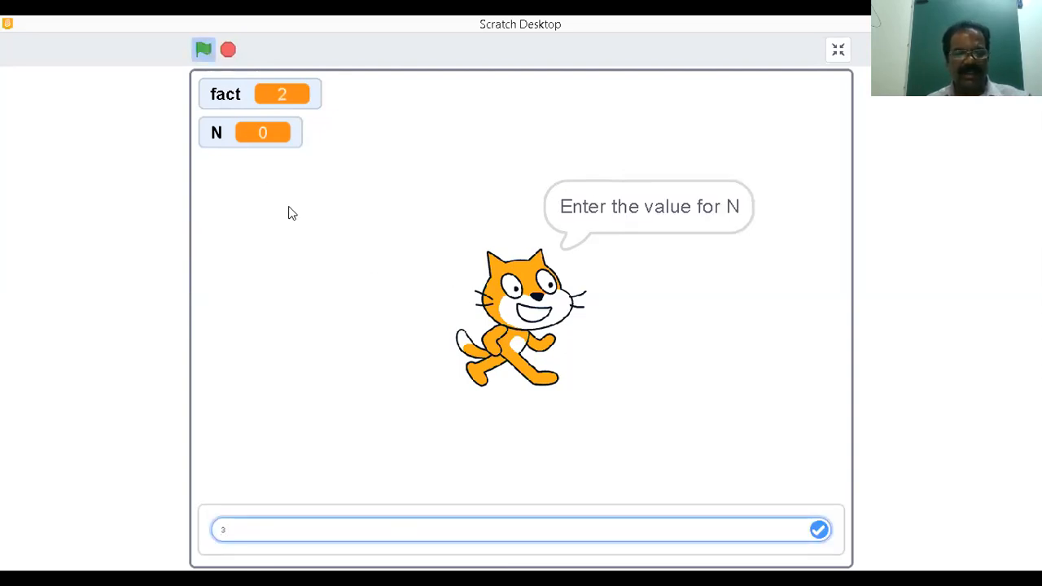
left_click(818, 530)
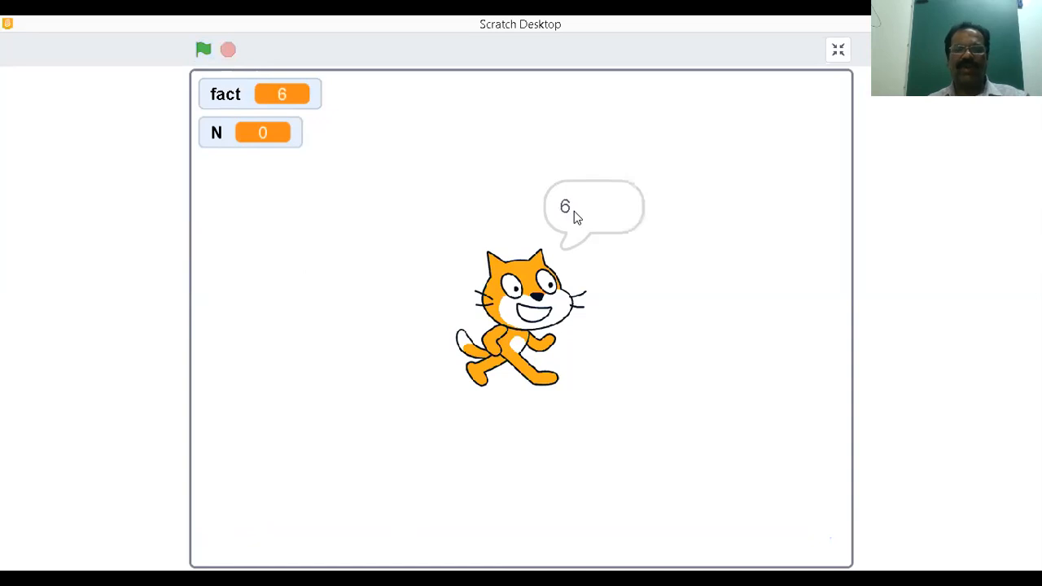
left_click(203, 49)
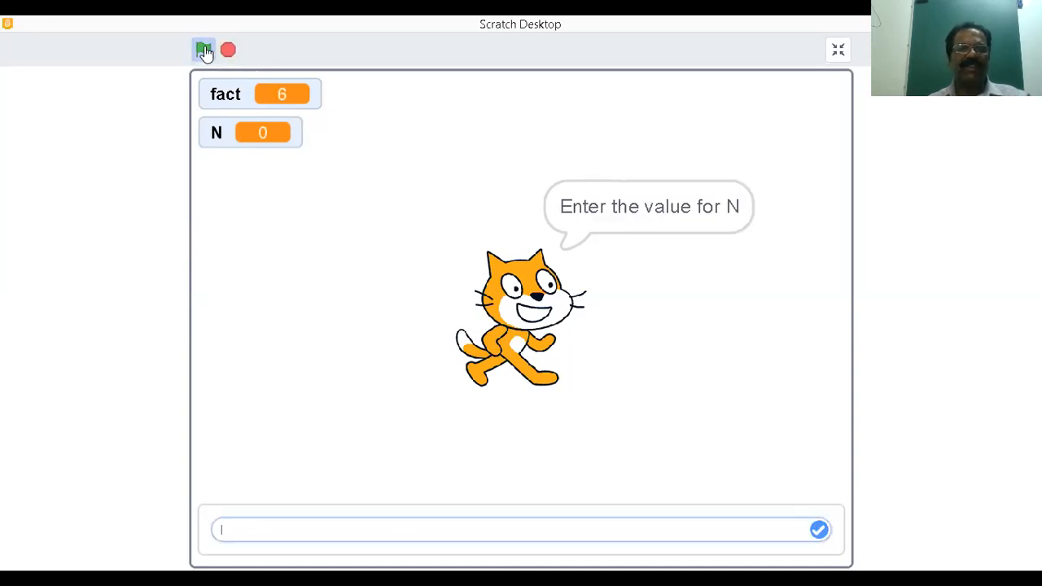
type("4")
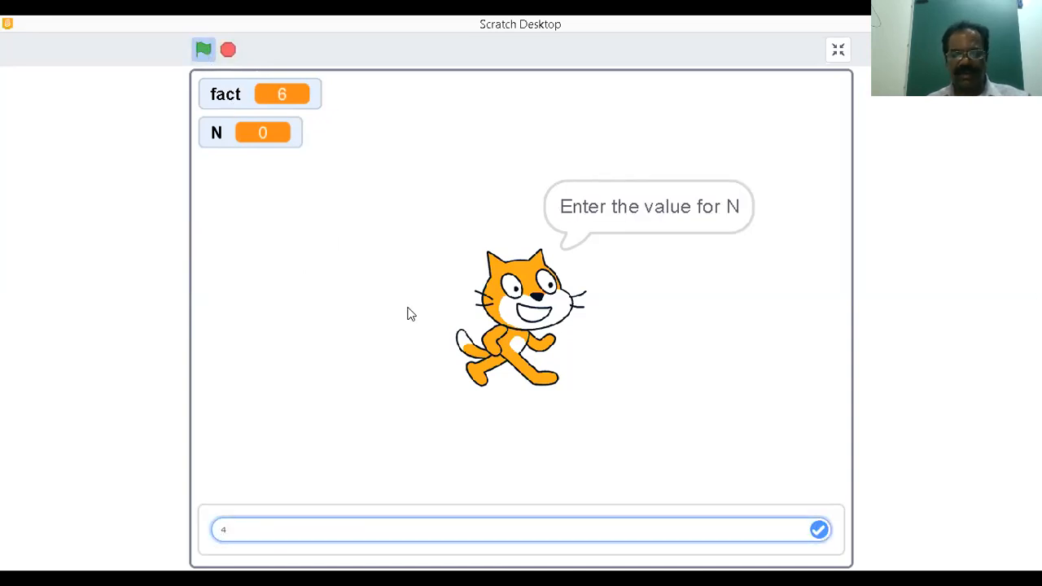
left_click(819, 530)
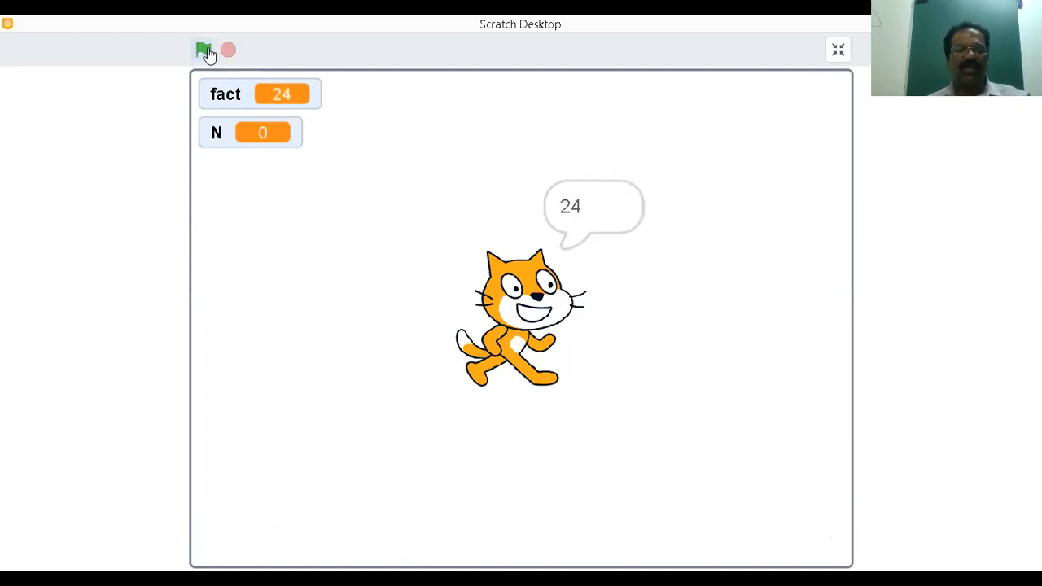
left_click(204, 50)
type("5")
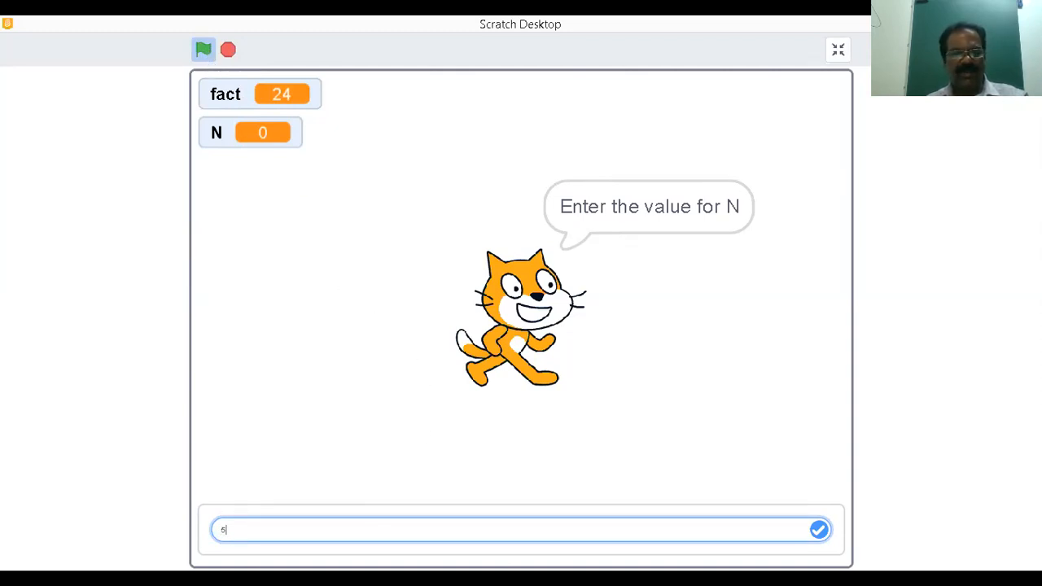
left_click(818, 529)
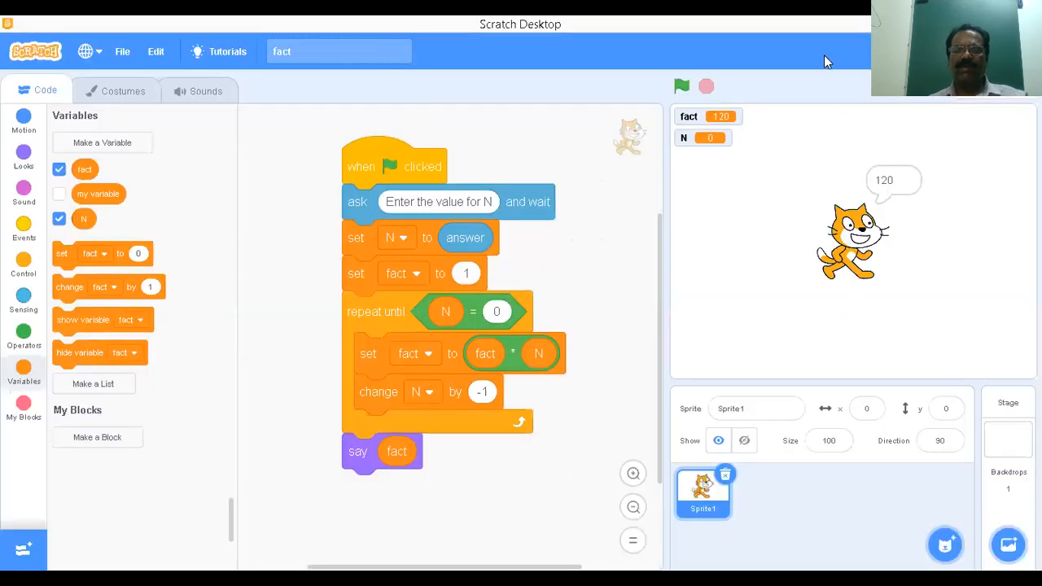
mouse_move(733, 133)
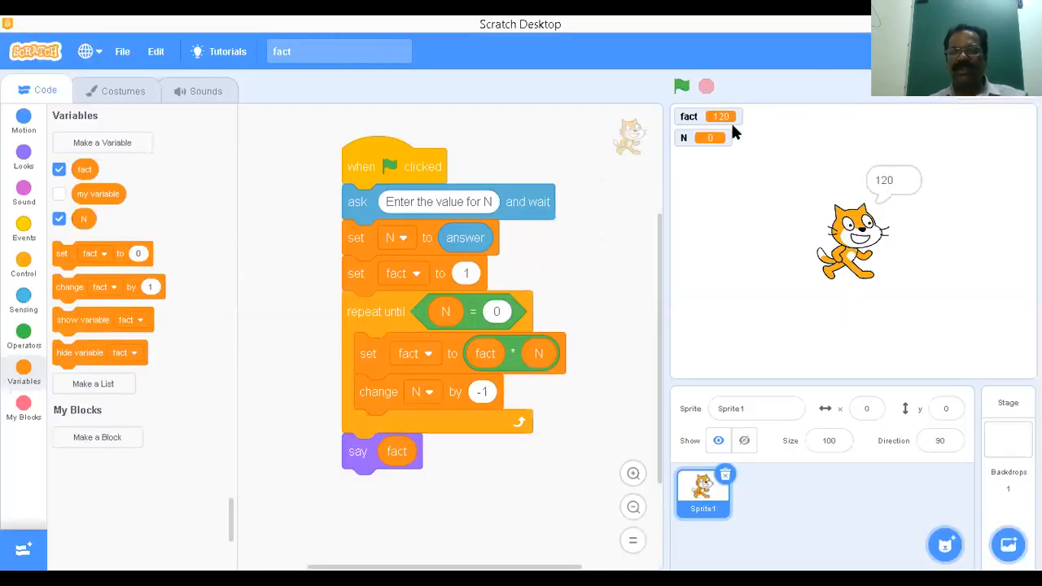
Rerun the script from the editor to get 5040, then start a fresh run asking for N
left_click(681, 86)
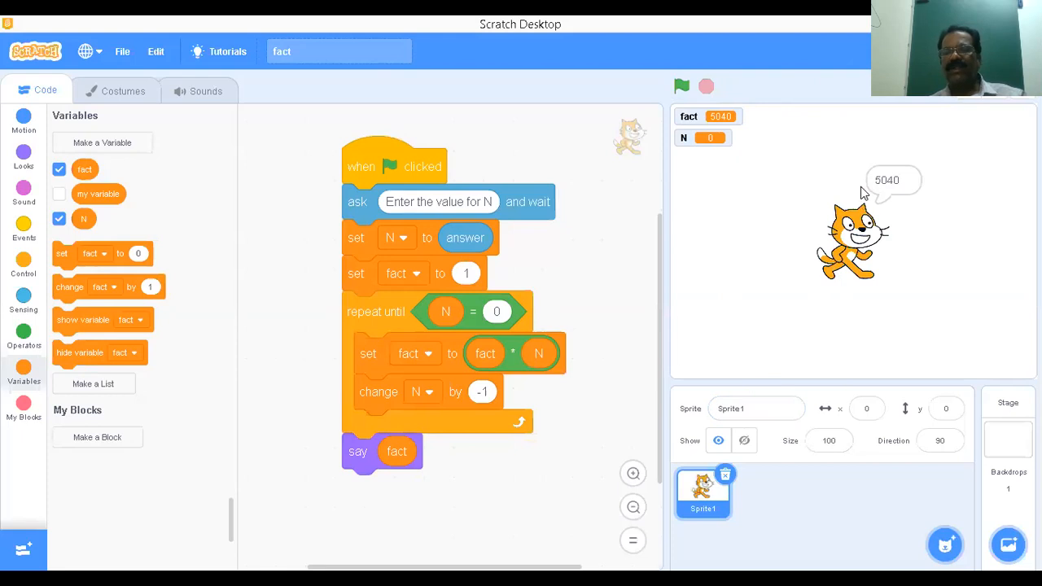
mouse_move(894, 194)
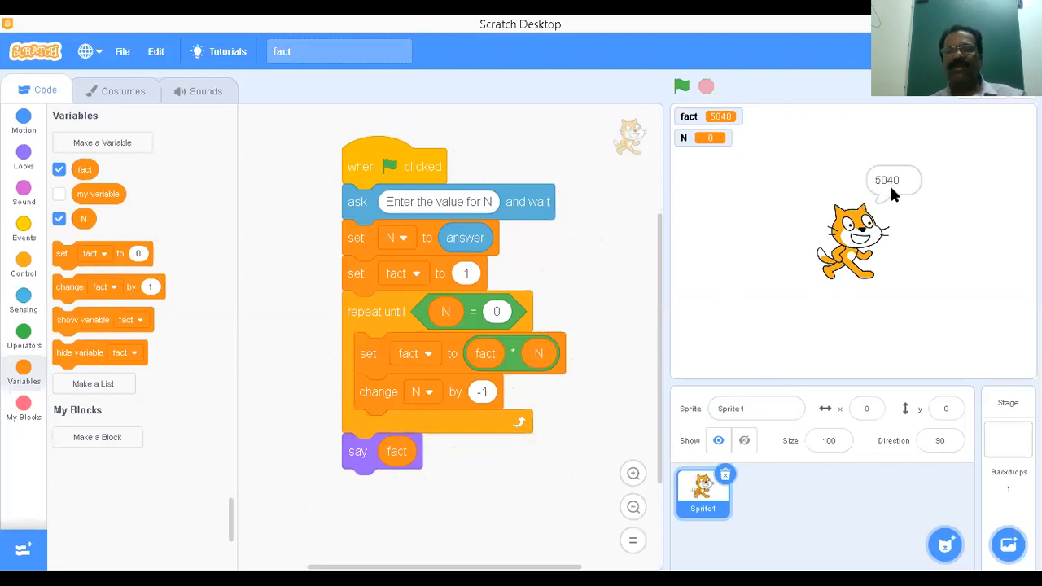
left_click(681, 86)
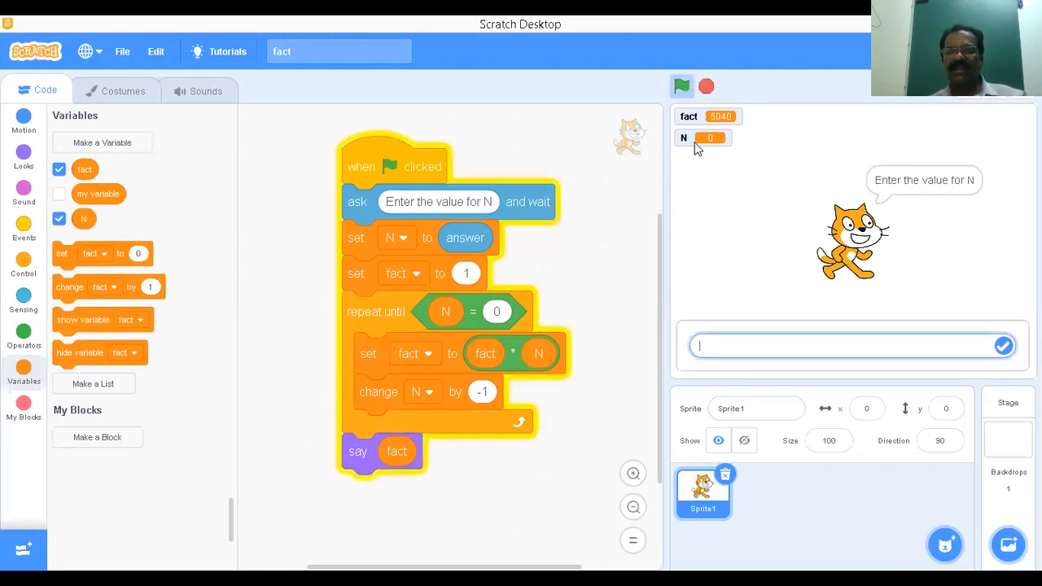